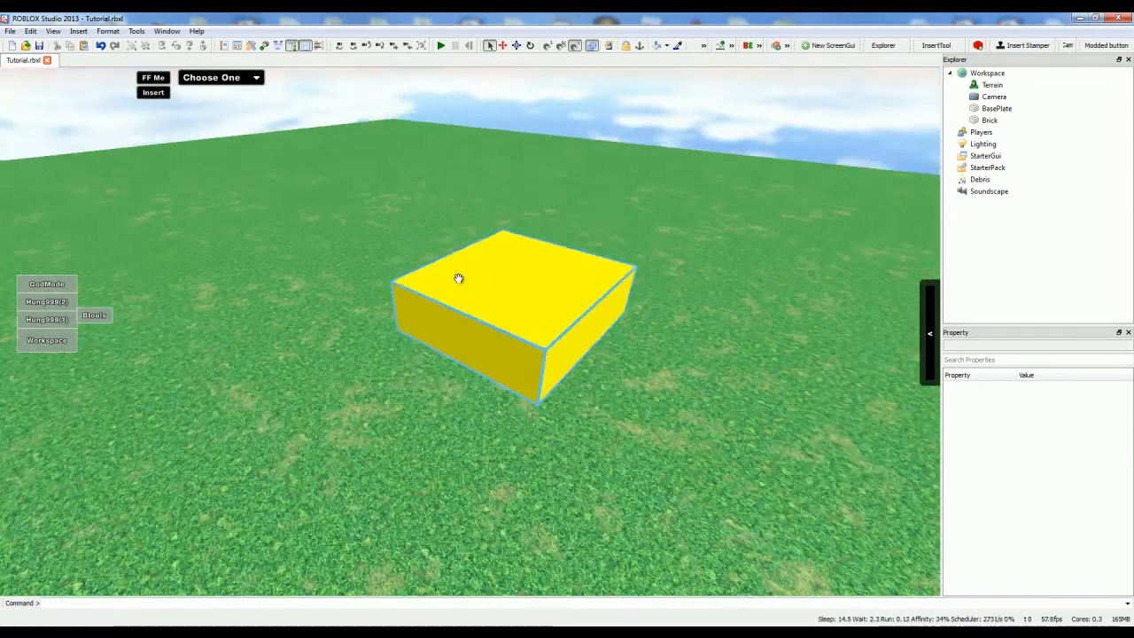
Deselect the yellow brick and bring up the Insert > Basic Objects list
{"action": "left_click", "coordinate": [514, 310]}
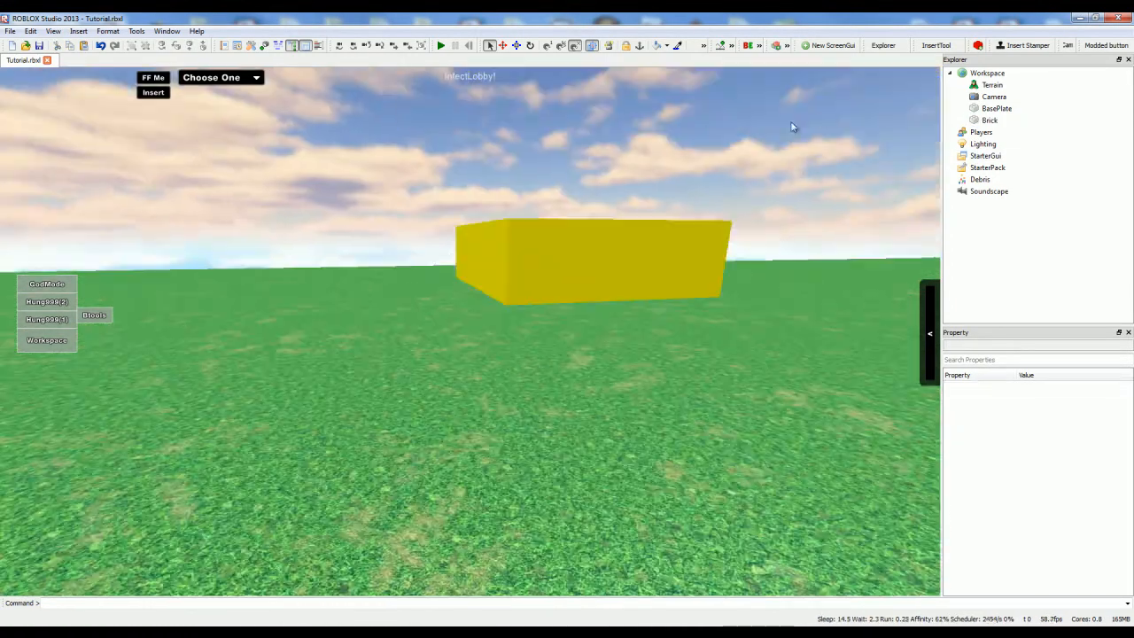
{"action": "left_click", "coordinate": [988, 121]}
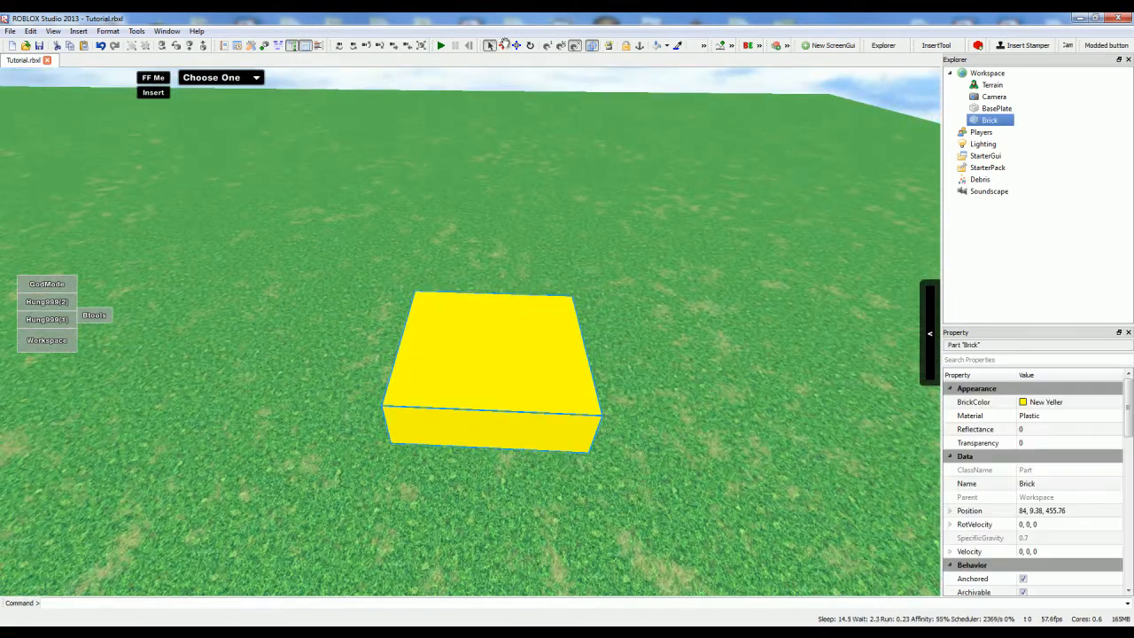
{"action": "left_click", "coordinate": [503, 46]}
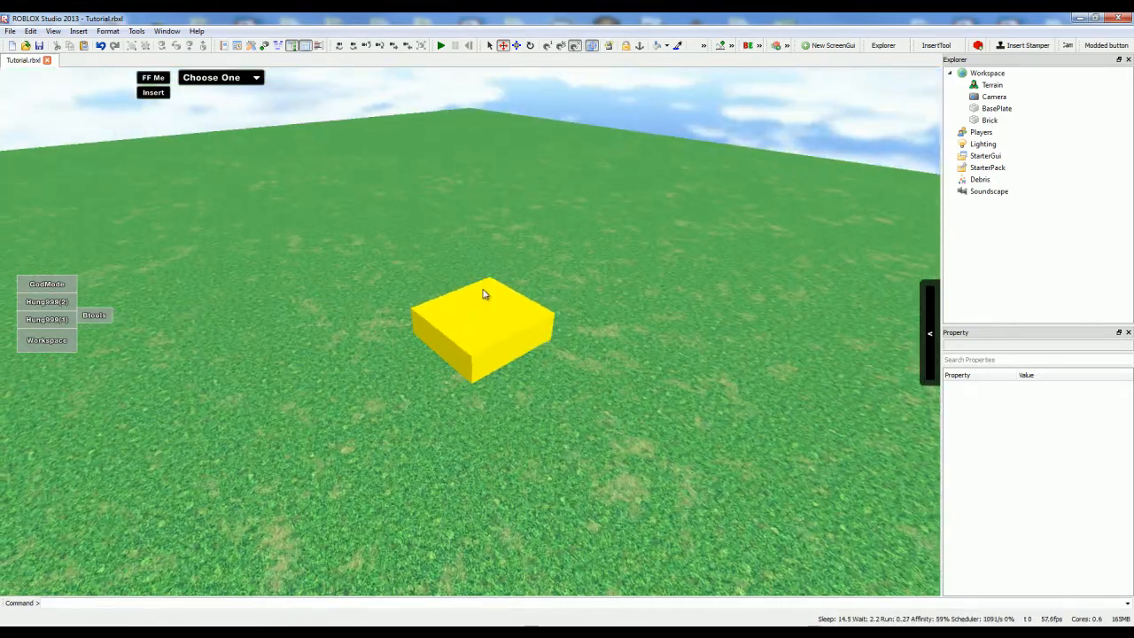
{"action": "mouse_move", "coordinate": [801, 113]}
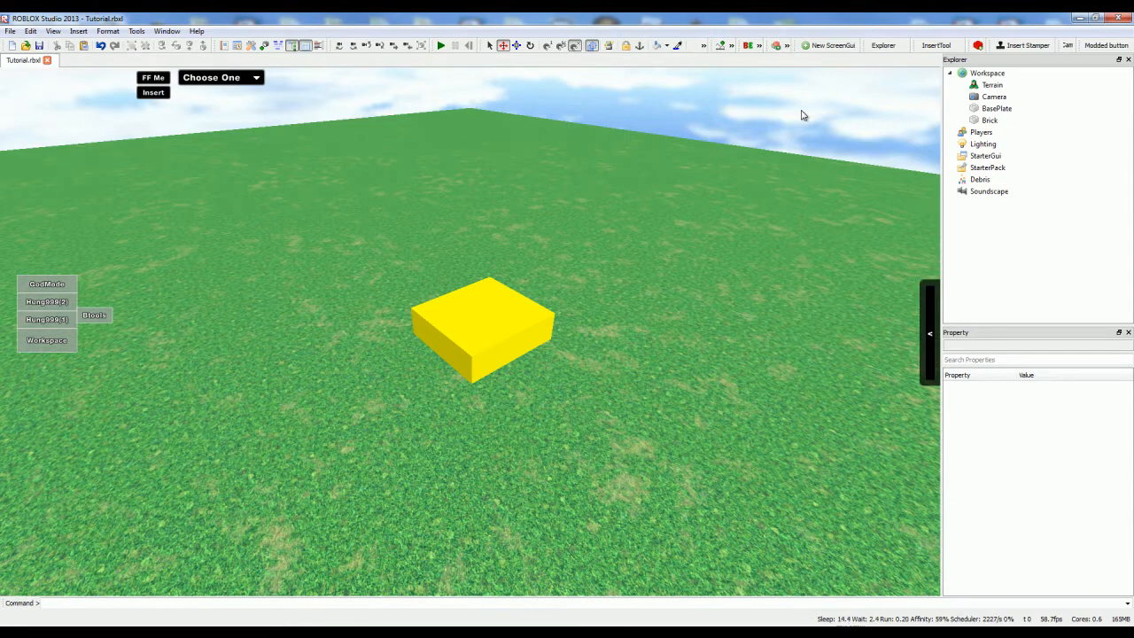
{"action": "mouse_move", "coordinate": [869, 125]}
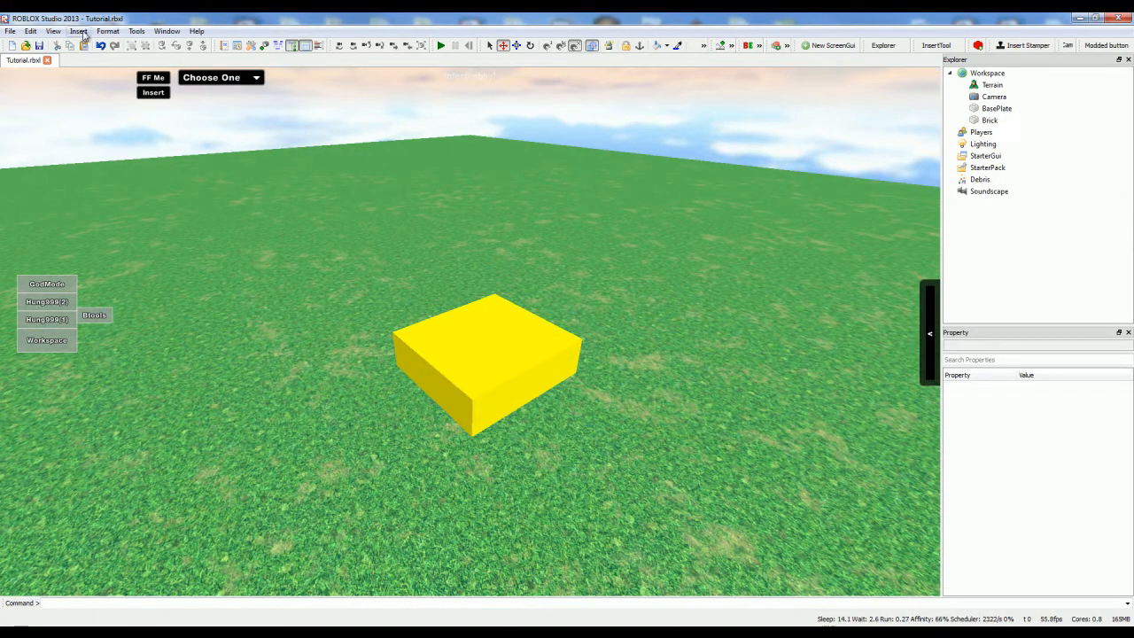
{"action": "left_click", "coordinate": [78, 32]}
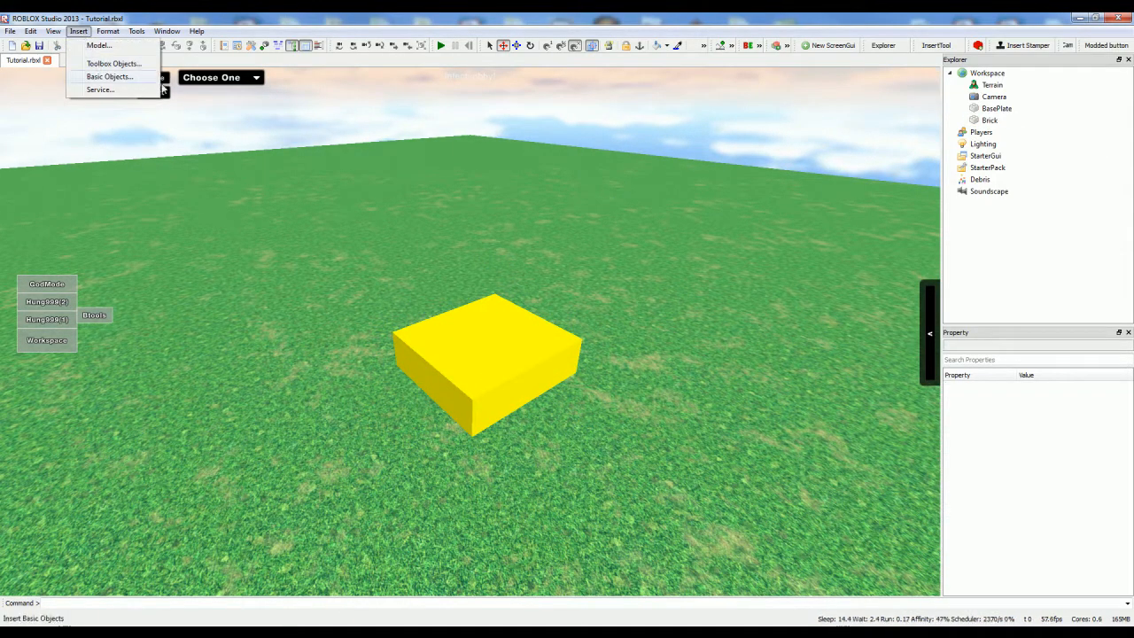
{"action": "left_click", "coordinate": [110, 76]}
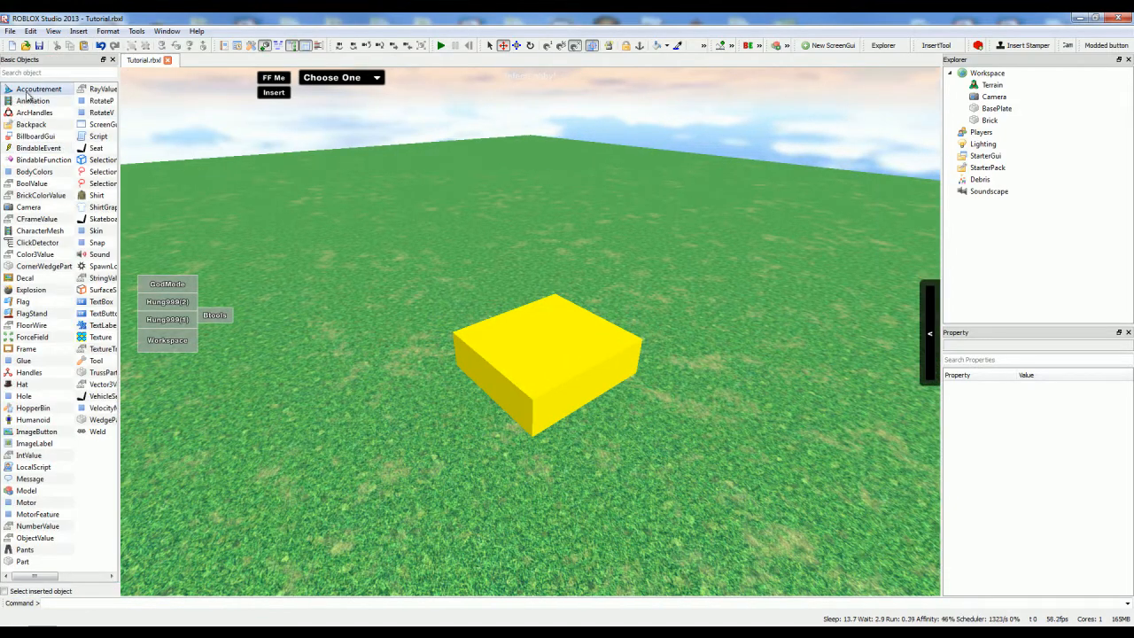
{"action": "left_click", "coordinate": [78, 32]}
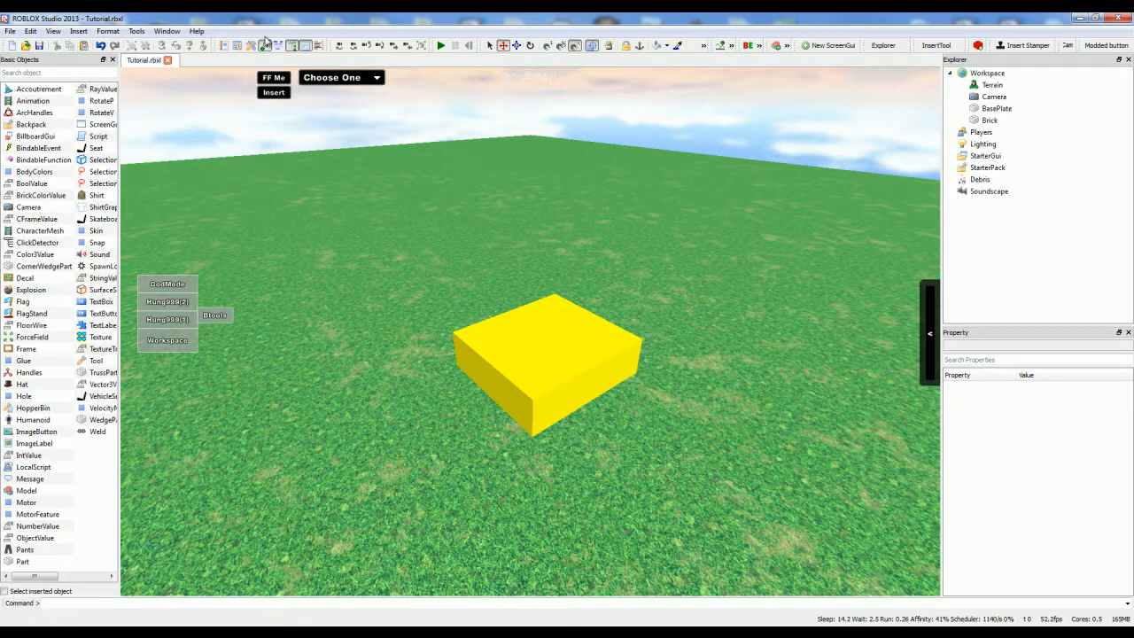
{"action": "mouse_move", "coordinate": [265, 45]}
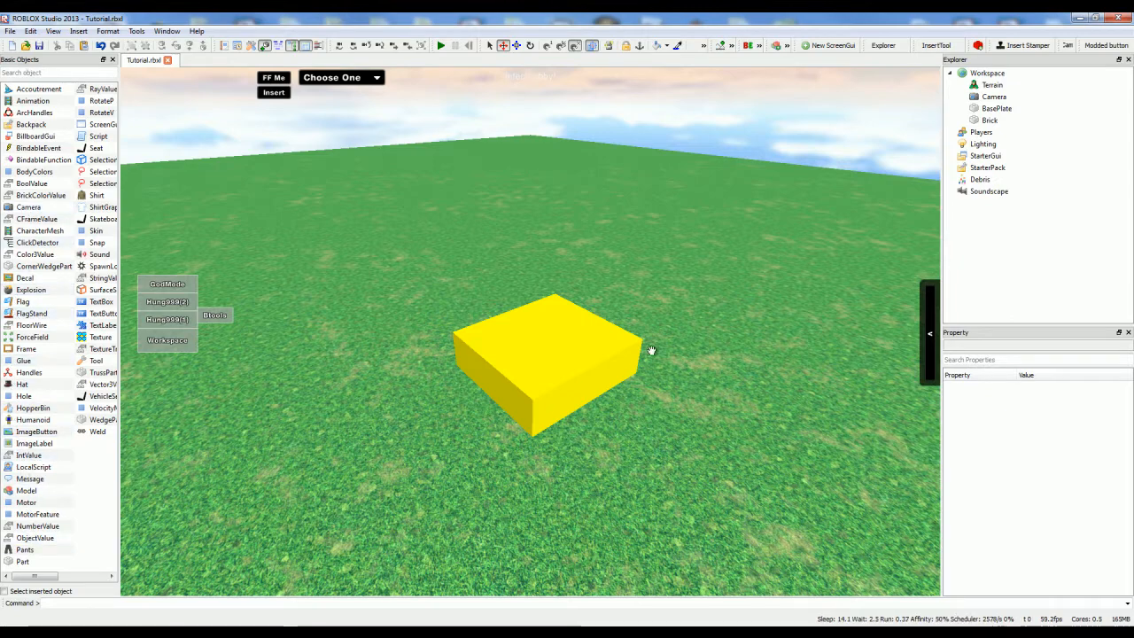
Insert a ForceField and a FlagStand from the panel, then remove them again
{"action": "left_click", "coordinate": [546, 363]}
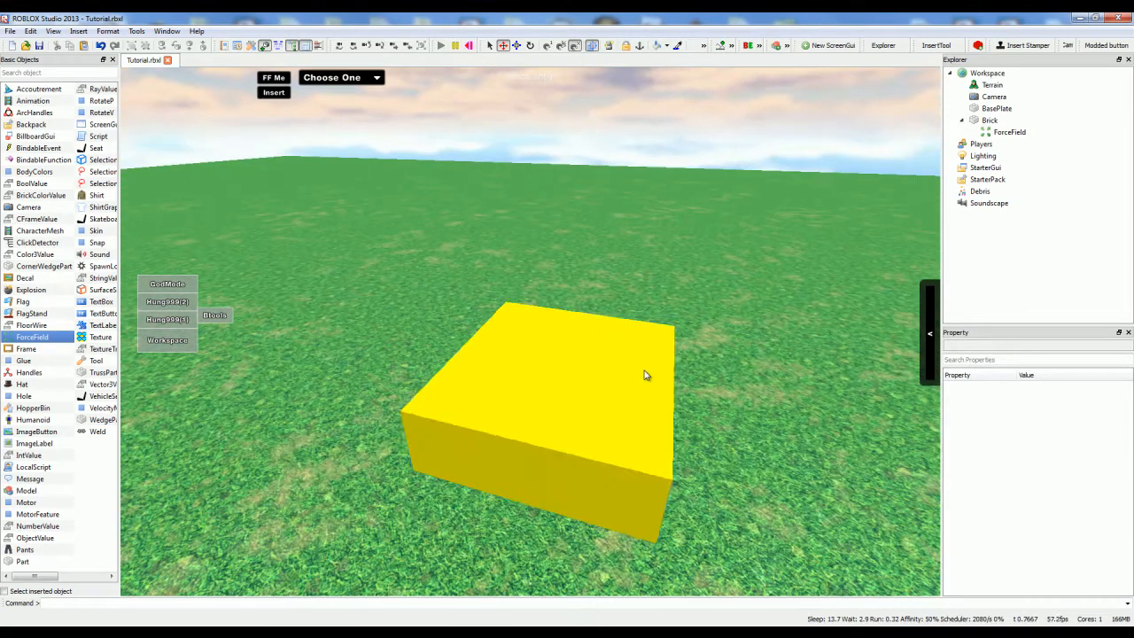
{"action": "left_click", "coordinate": [1010, 131]}
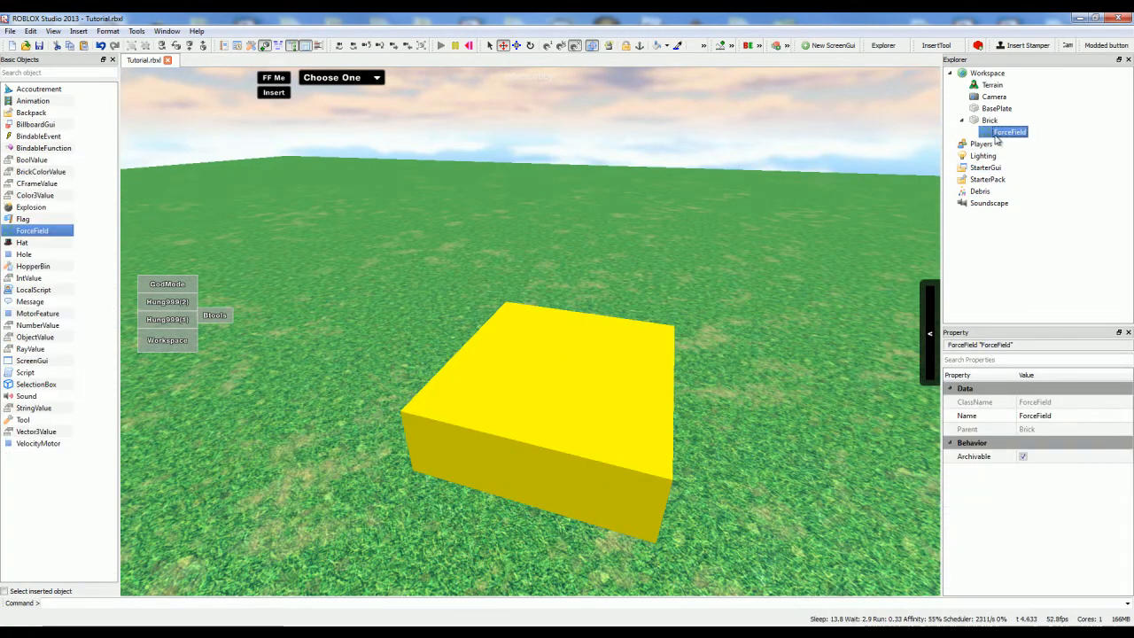
{"action": "left_click", "coordinate": [996, 108]}
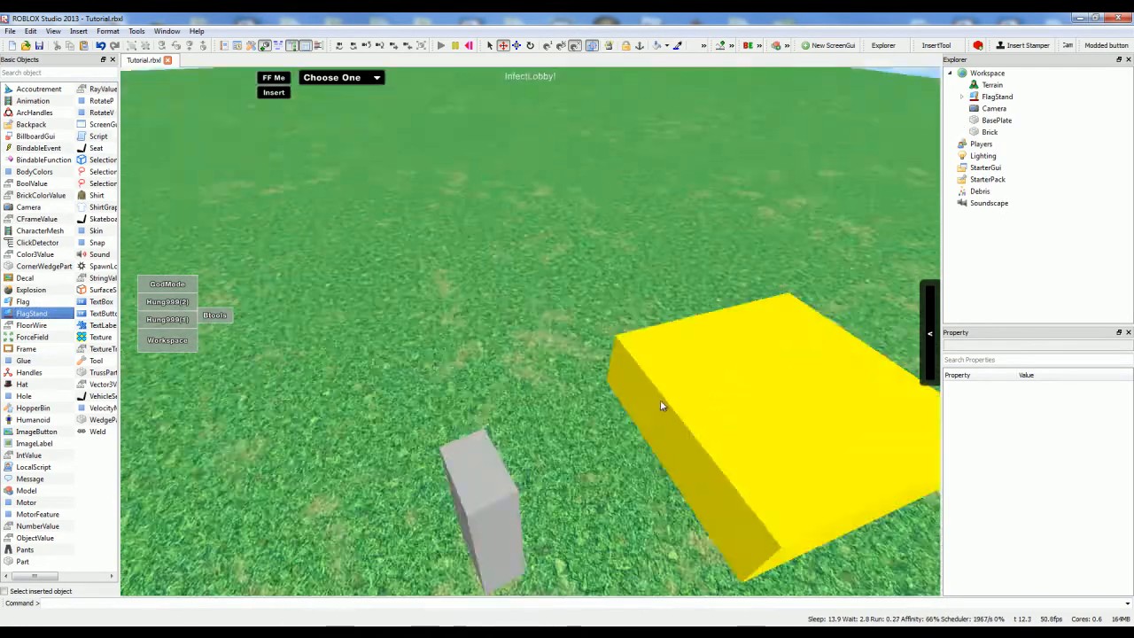
{"action": "left_click", "coordinate": [481, 496]}
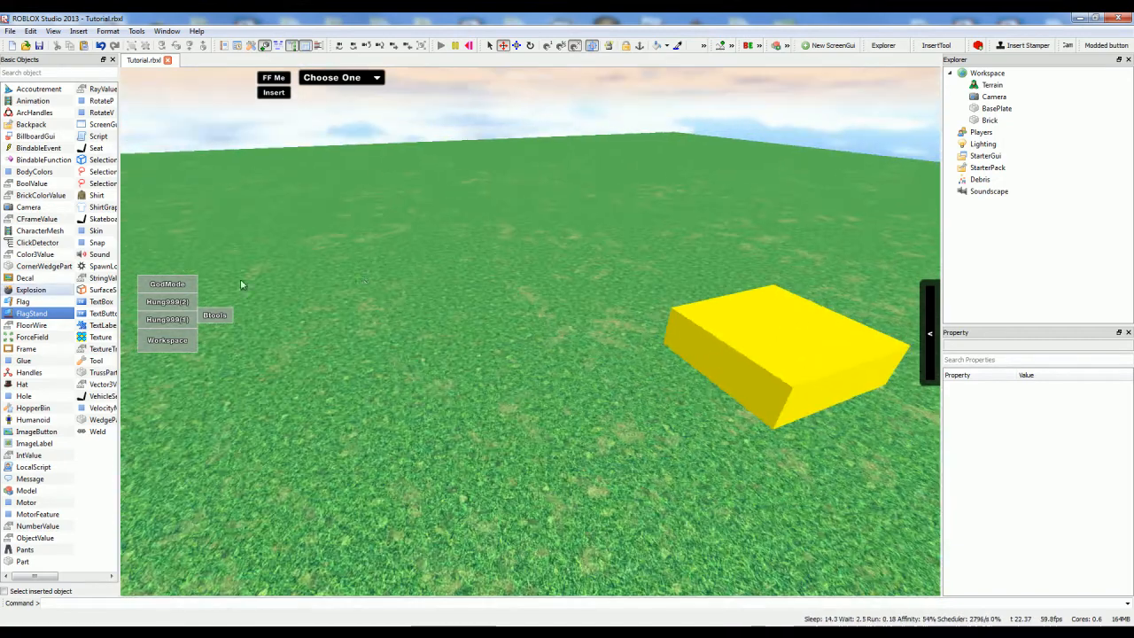
{"action": "left_click", "coordinate": [989, 121]}
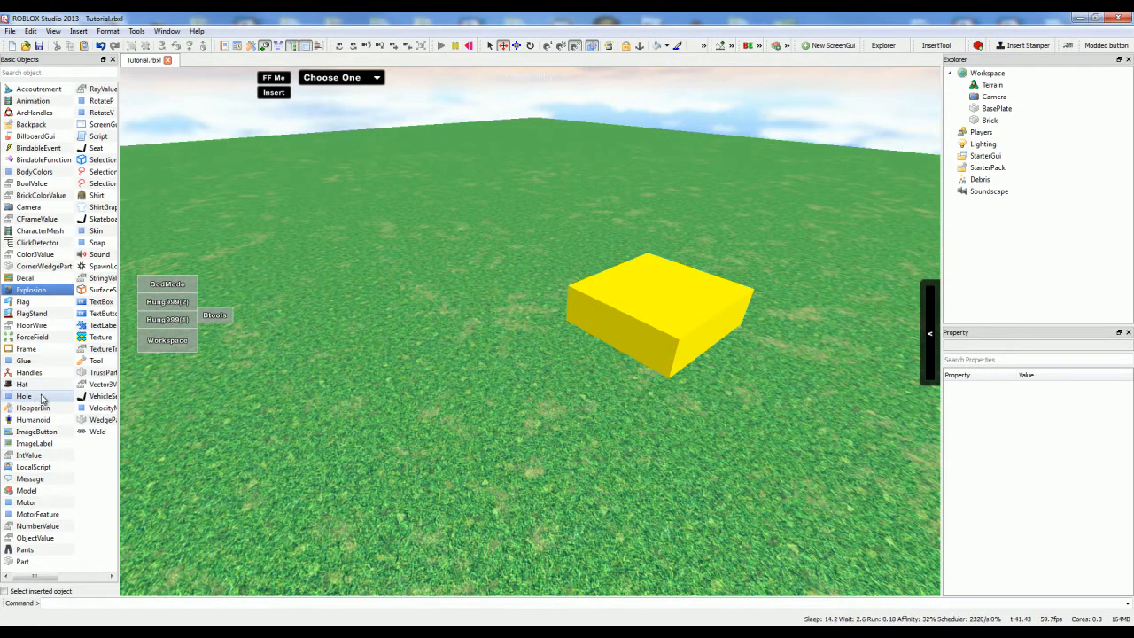
{"action": "mouse_move", "coordinate": [50, 418]}
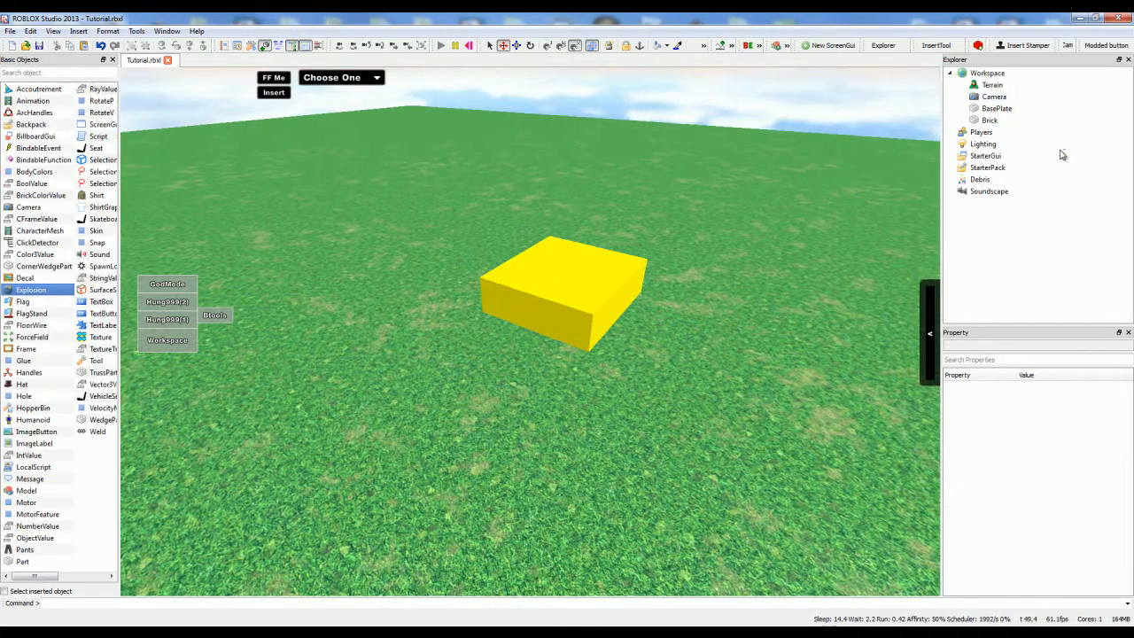
Insert a Humanoid into the Workspace and group it with the brick into a Model
{"action": "left_click", "coordinate": [989, 73]}
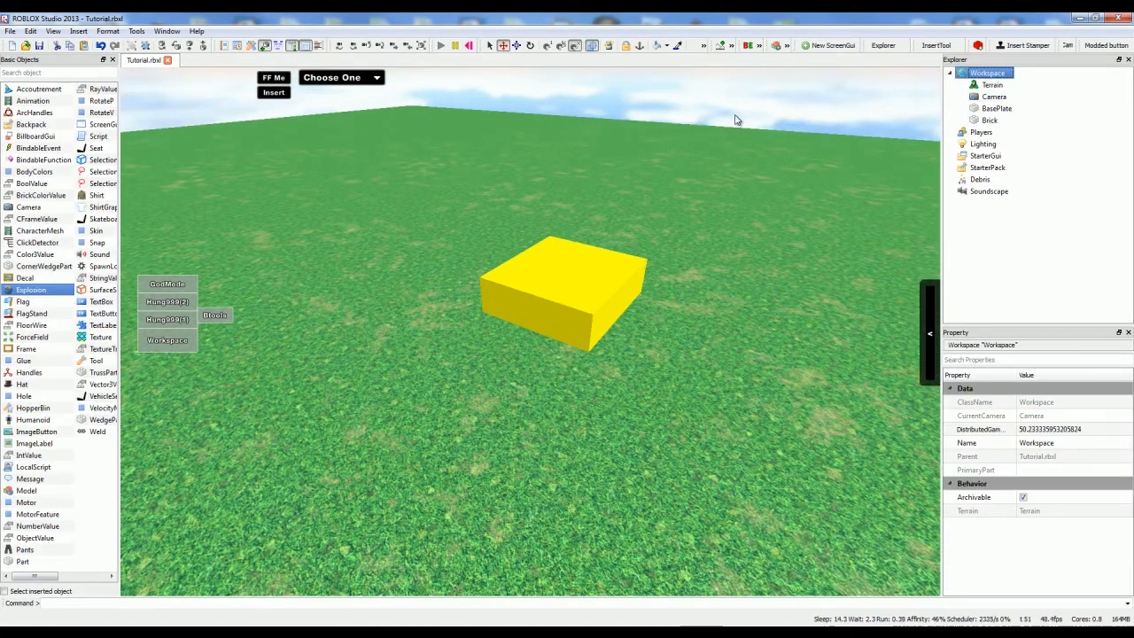
{"action": "left_click", "coordinate": [567, 292]}
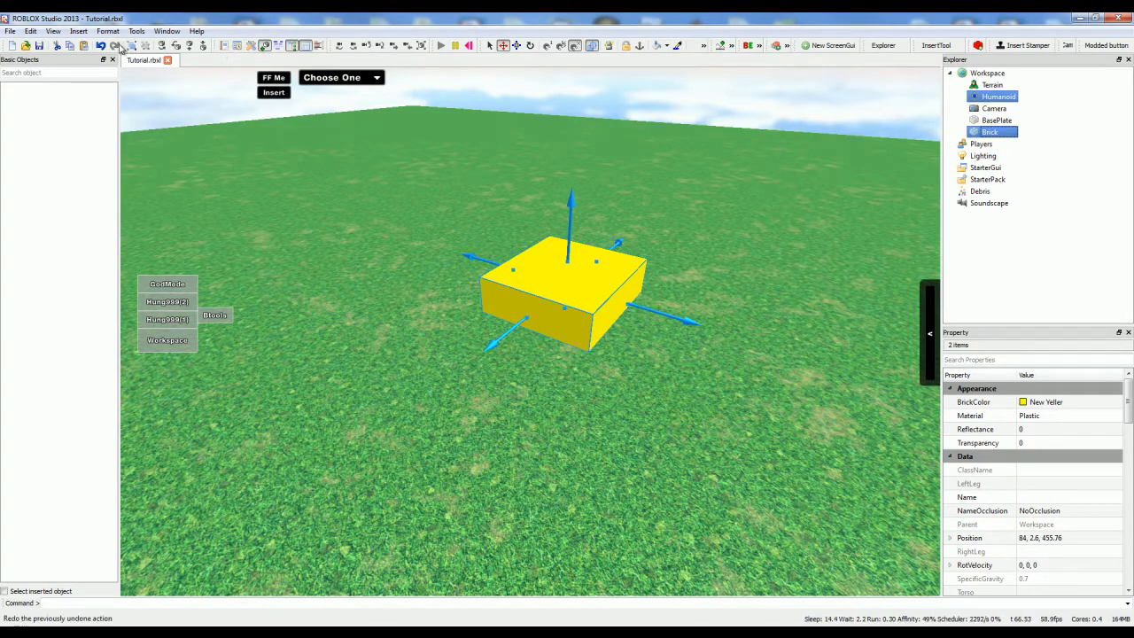
{"action": "mouse_move", "coordinate": [131, 46]}
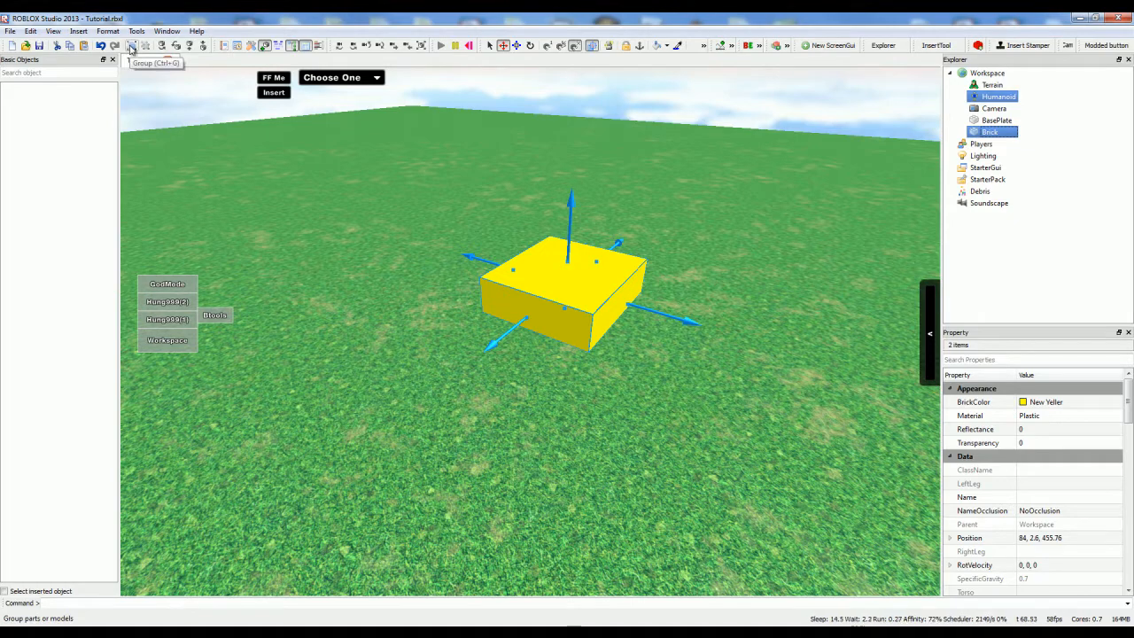
{"action": "left_click", "coordinate": [131, 46]}
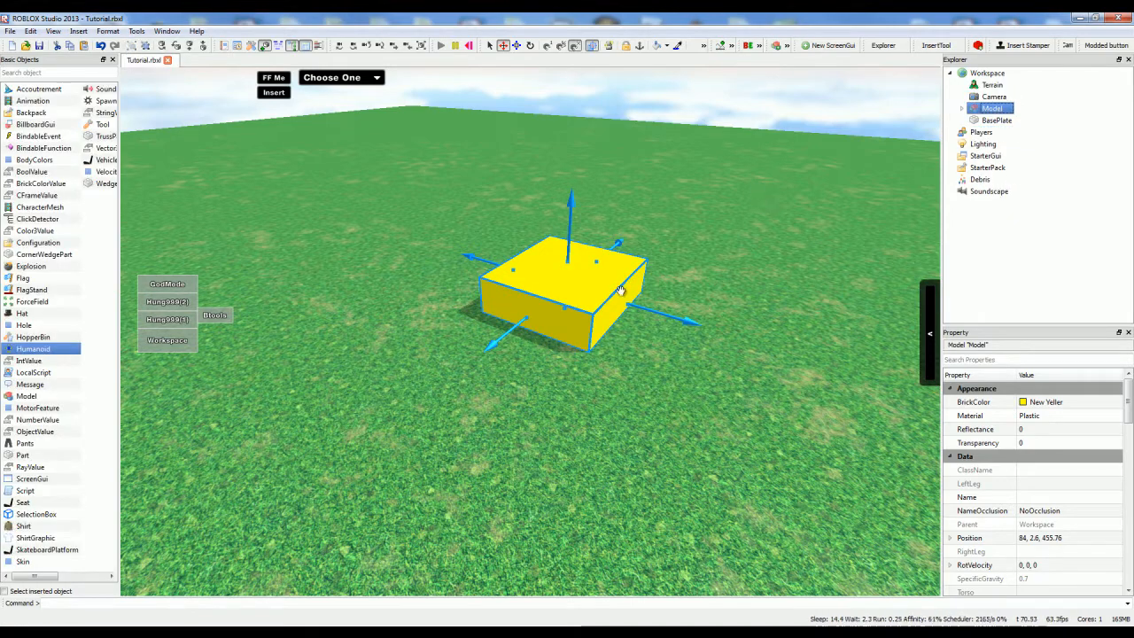
{"action": "left_click", "coordinate": [992, 108]}
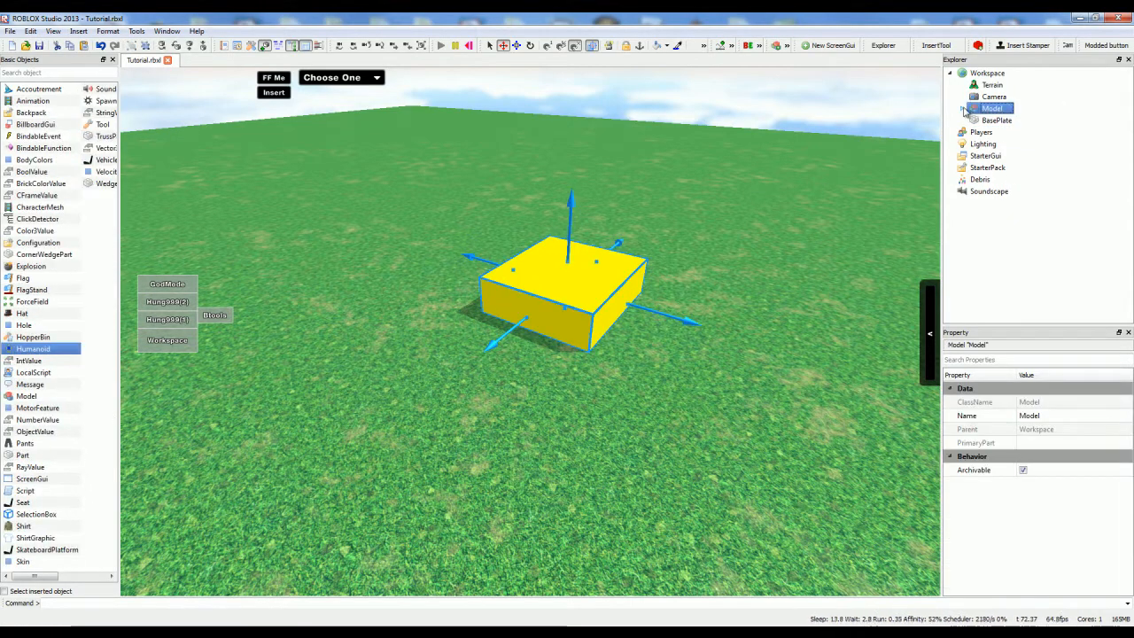
{"action": "left_click", "coordinate": [1010, 120]}
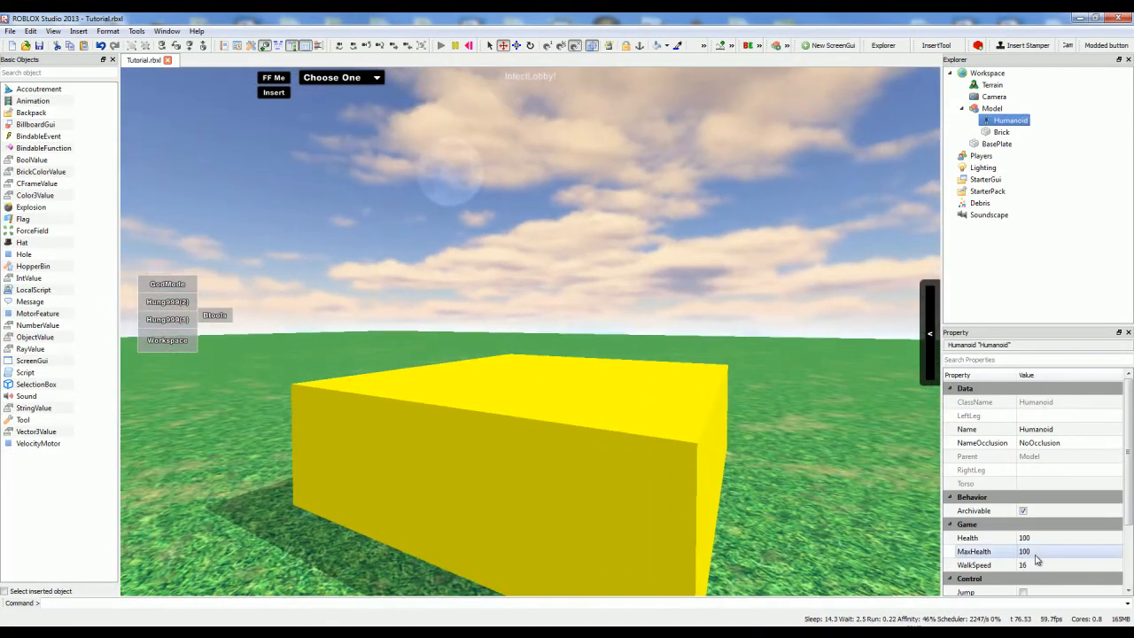
Duplicate the brick model into three and drag the copies into the first Model
{"action": "left_click", "coordinate": [1001, 131]}
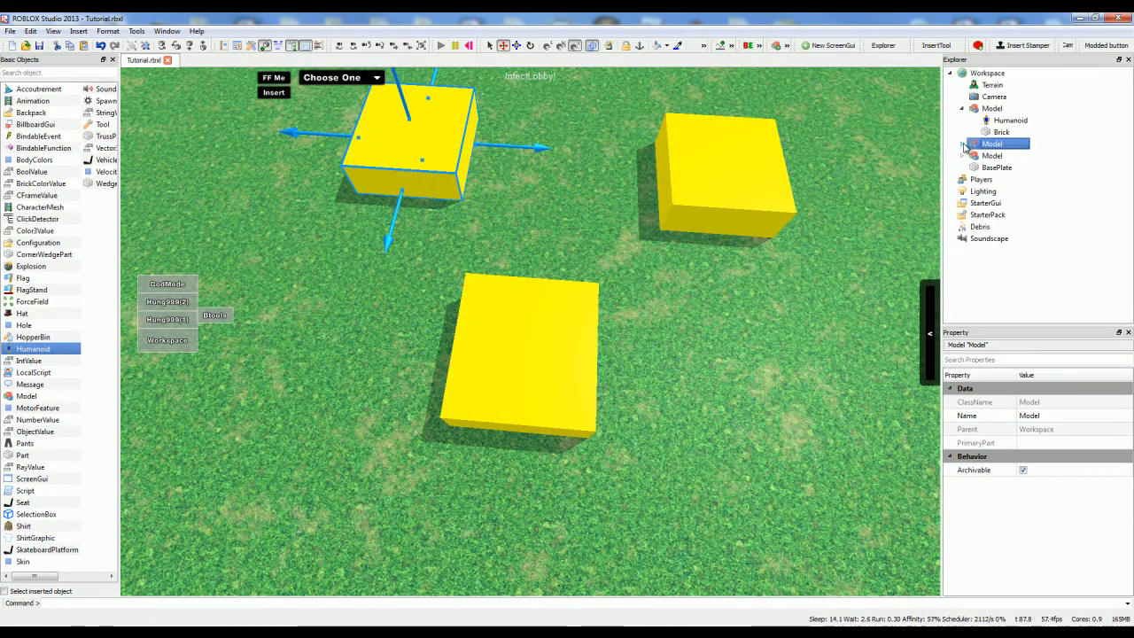
{"action": "left_click", "coordinate": [1009, 156]}
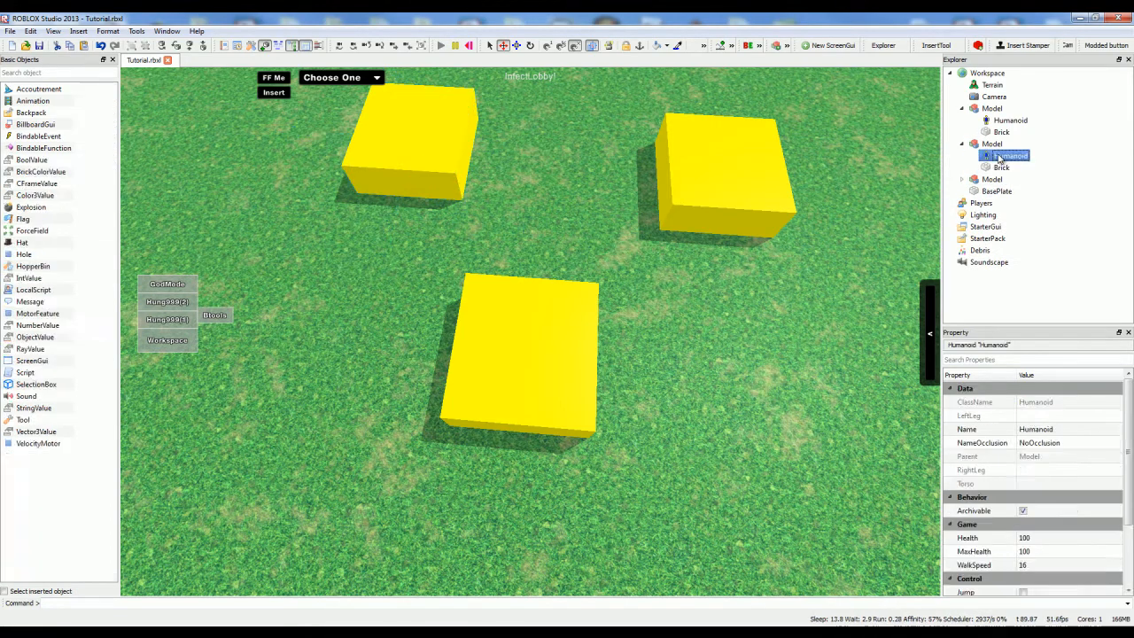
{"action": "left_click", "coordinate": [1001, 144]}
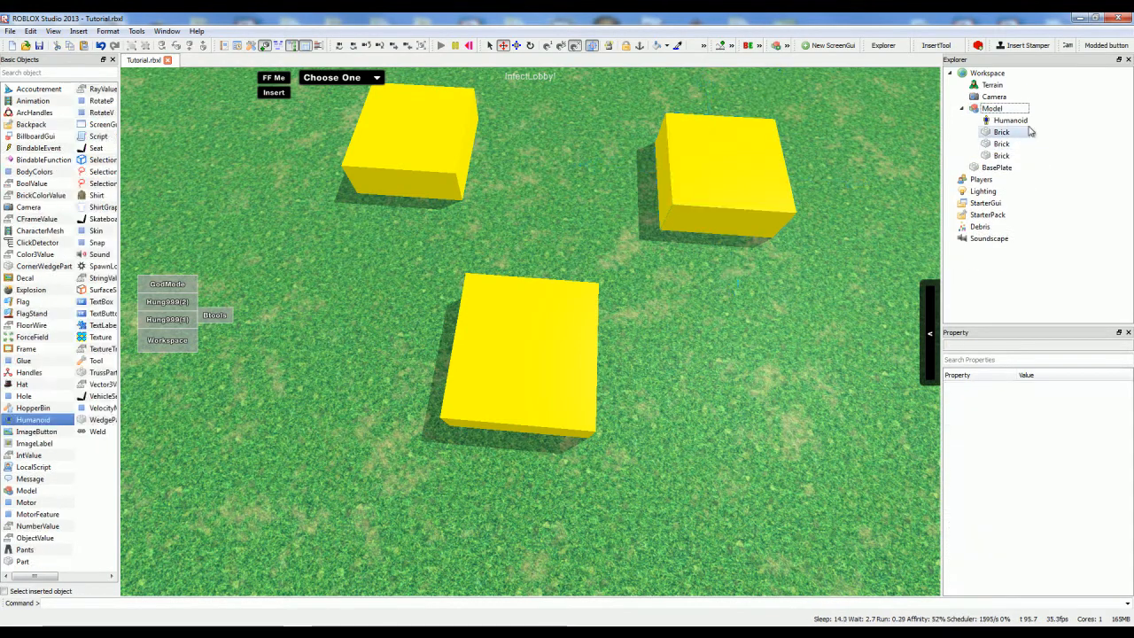
Set a brick inside the model to Transparency 1, then 0.990
{"action": "left_click", "coordinate": [993, 108]}
{"action": "type", "text": "Head"}
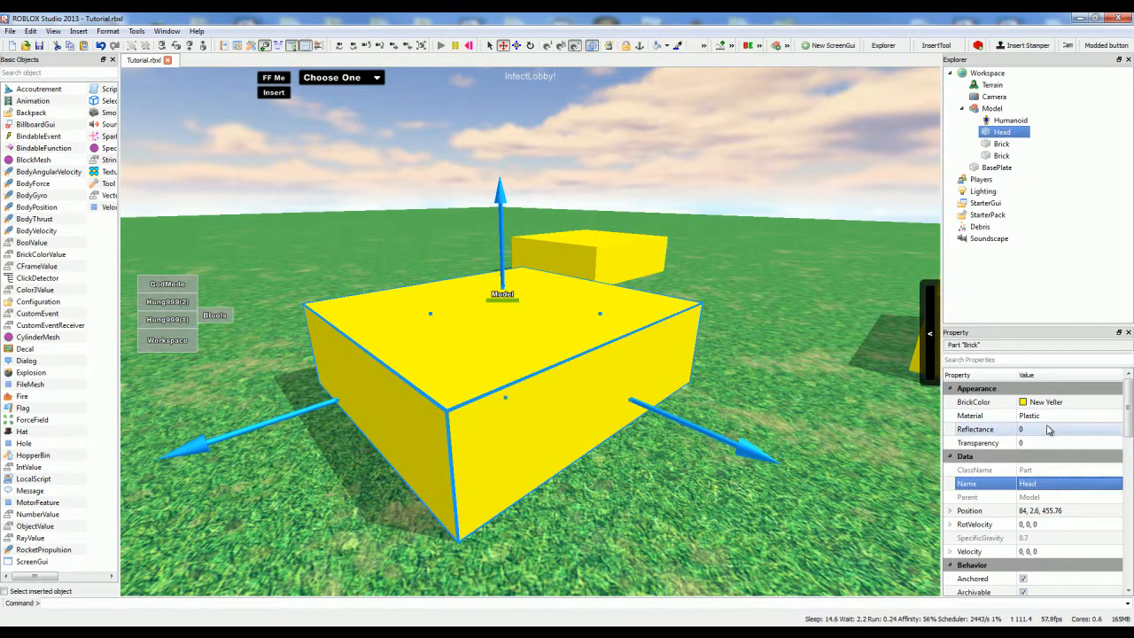
{"action": "left_click", "coordinate": [1063, 443]}
{"action": "type", "text": ".99"}
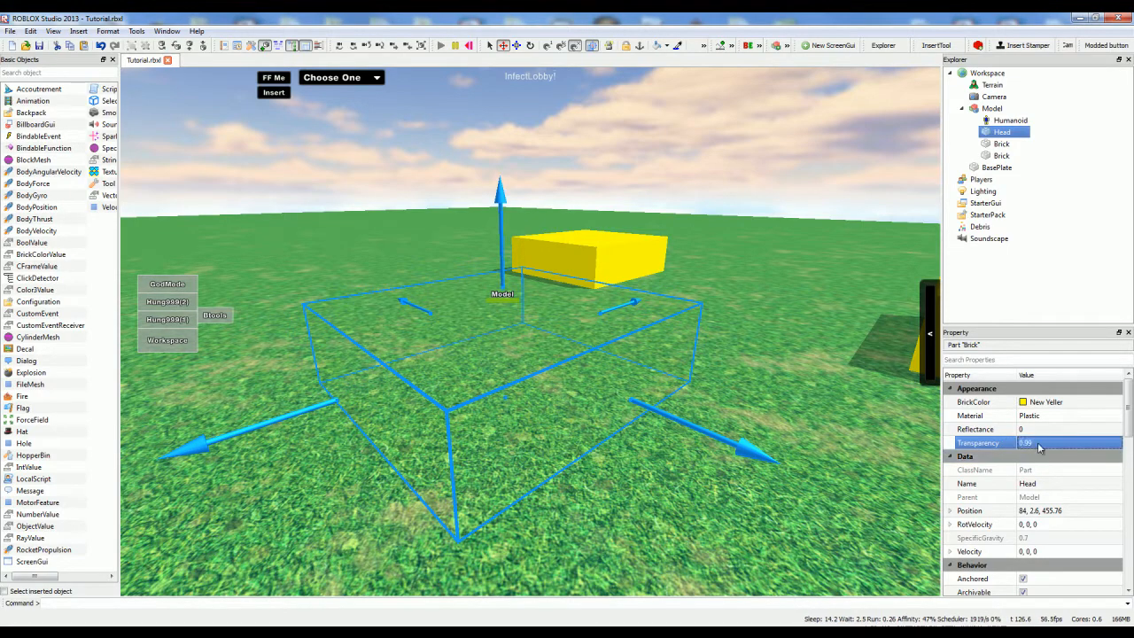
{"action": "type", "text": "1"}
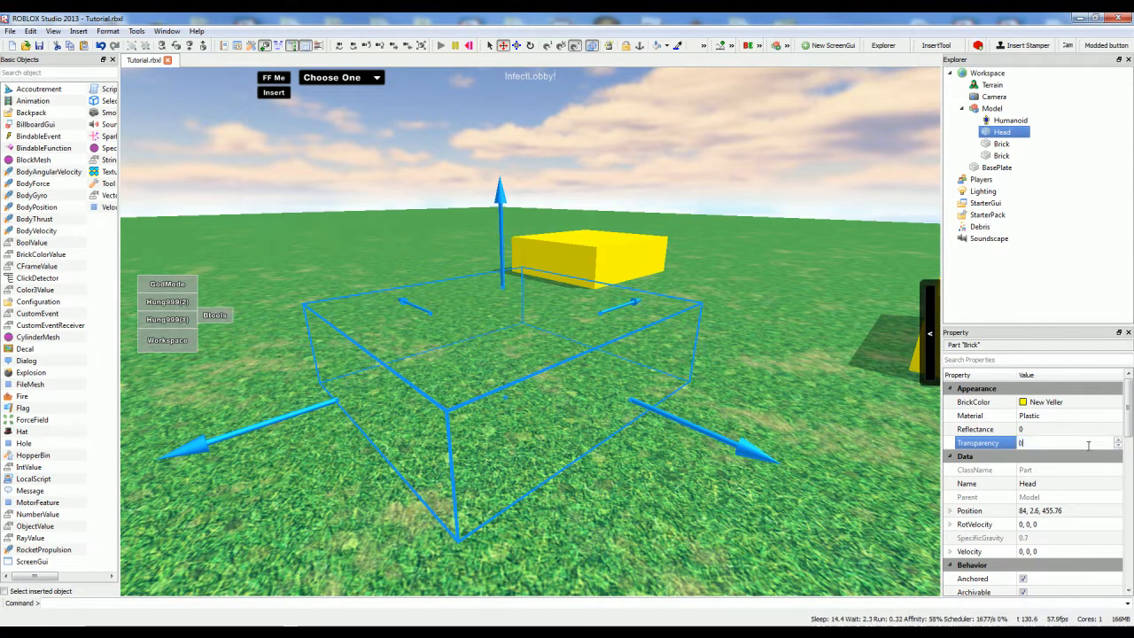
{"action": "type", "text": "0.990"}
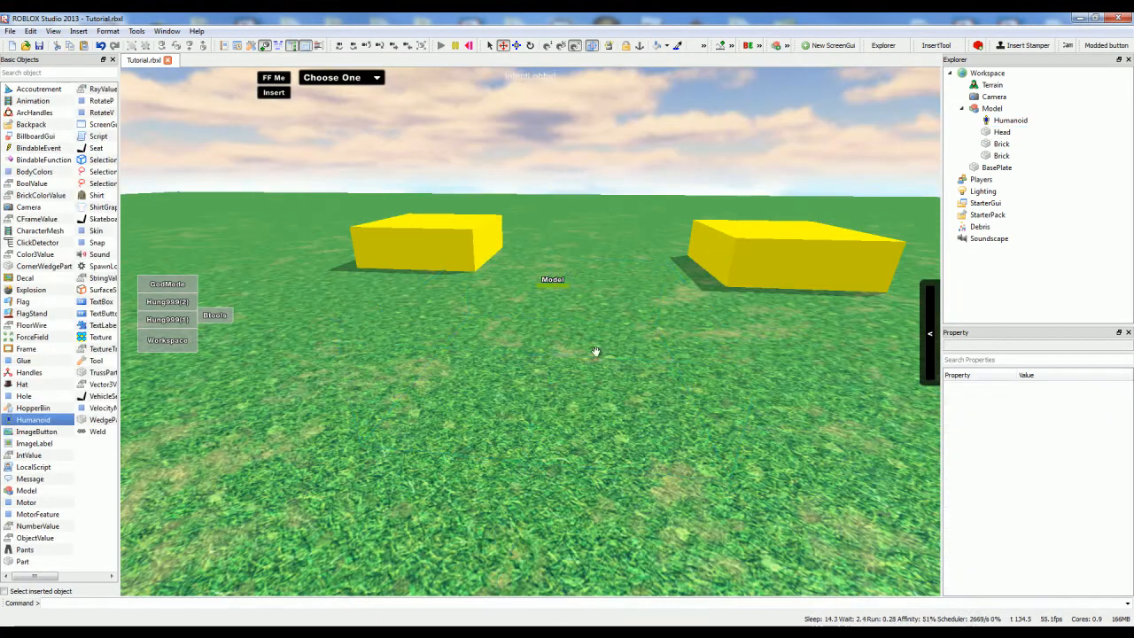
Give the Head part Transparency 0, then select the Humanoid
{"action": "left_click", "coordinate": [1001, 143]}
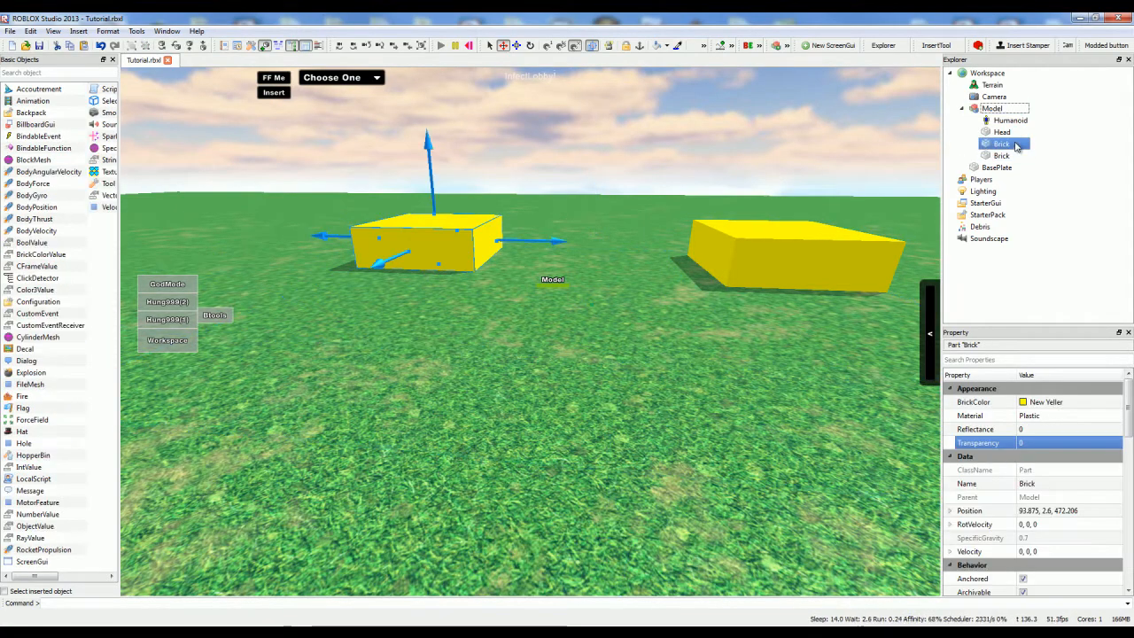
{"action": "left_click", "coordinate": [1003, 131]}
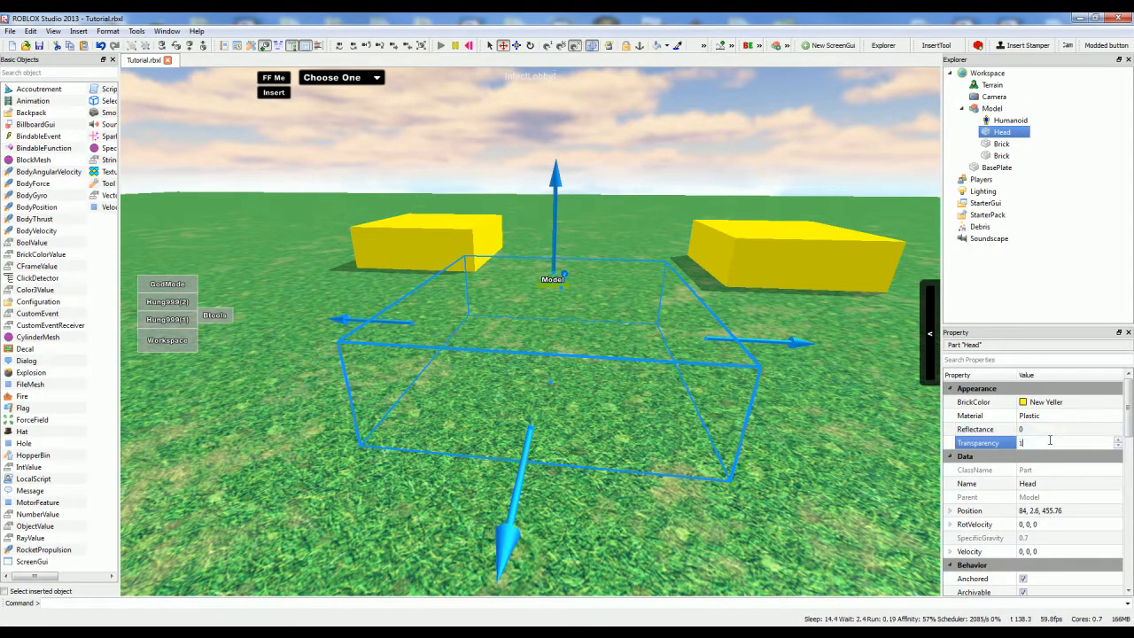
{"action": "type", "text": "0"}
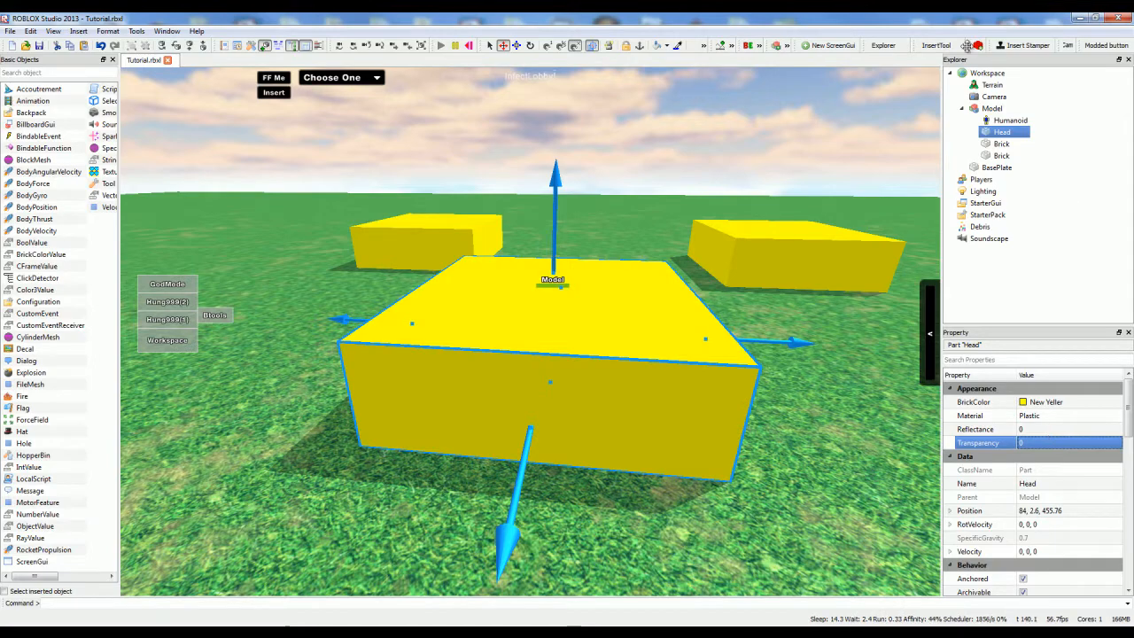
{"action": "left_click", "coordinate": [1010, 121]}
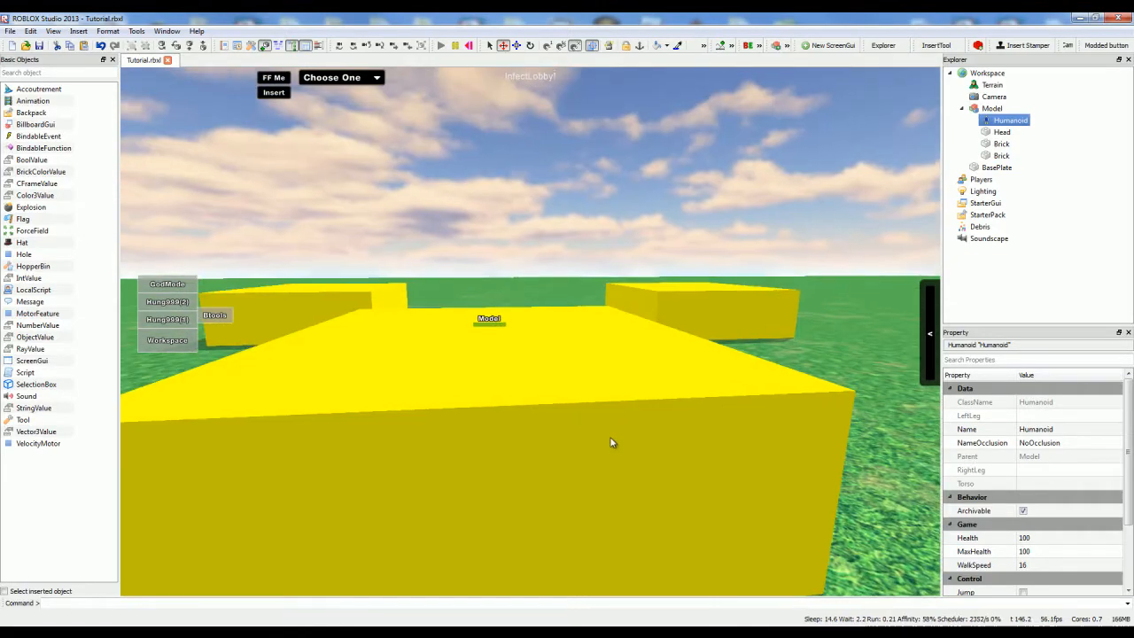
Rename the Model from 'Bob' to 'Don't come in here - it kills you'
{"action": "left_click", "coordinate": [992, 108]}
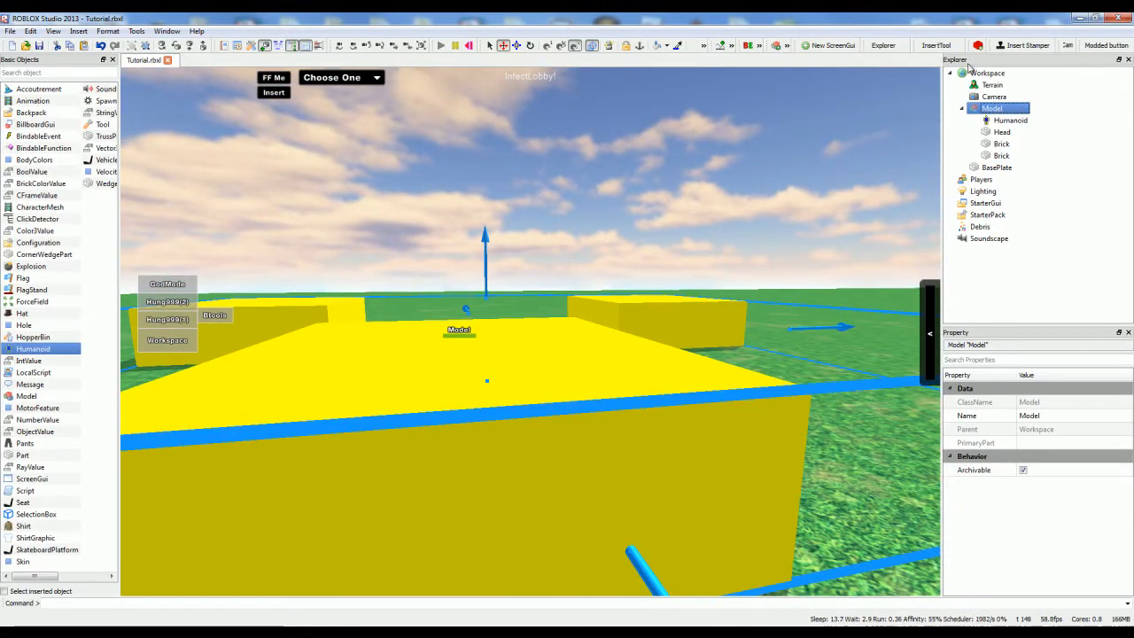
{"action": "left_click", "coordinate": [1049, 414]}
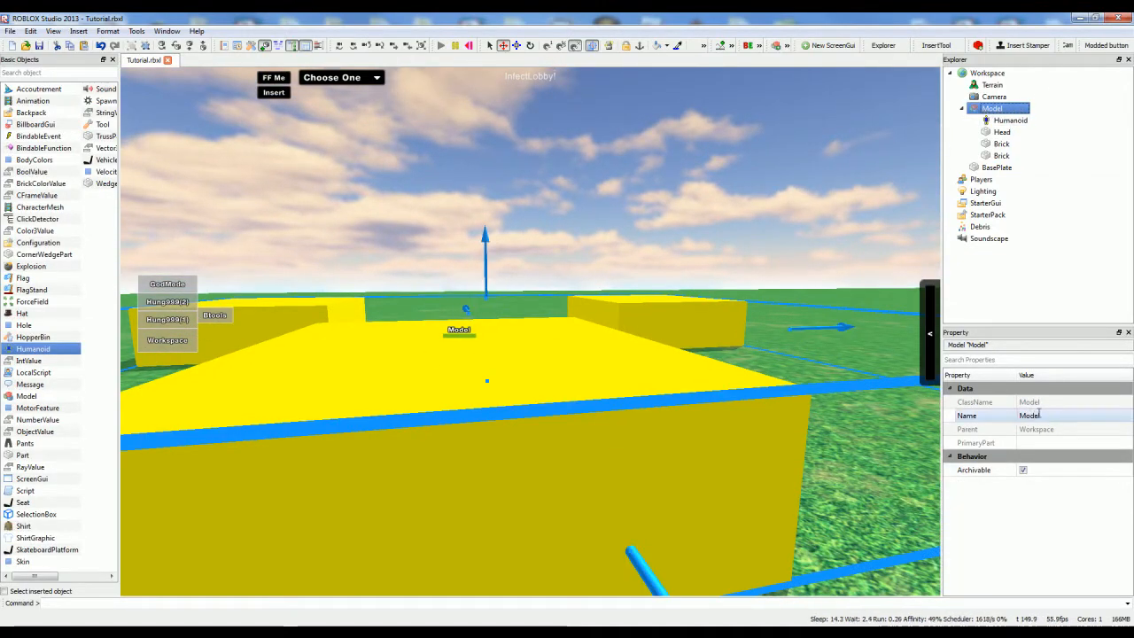
{"action": "type", "text": "Bob"}
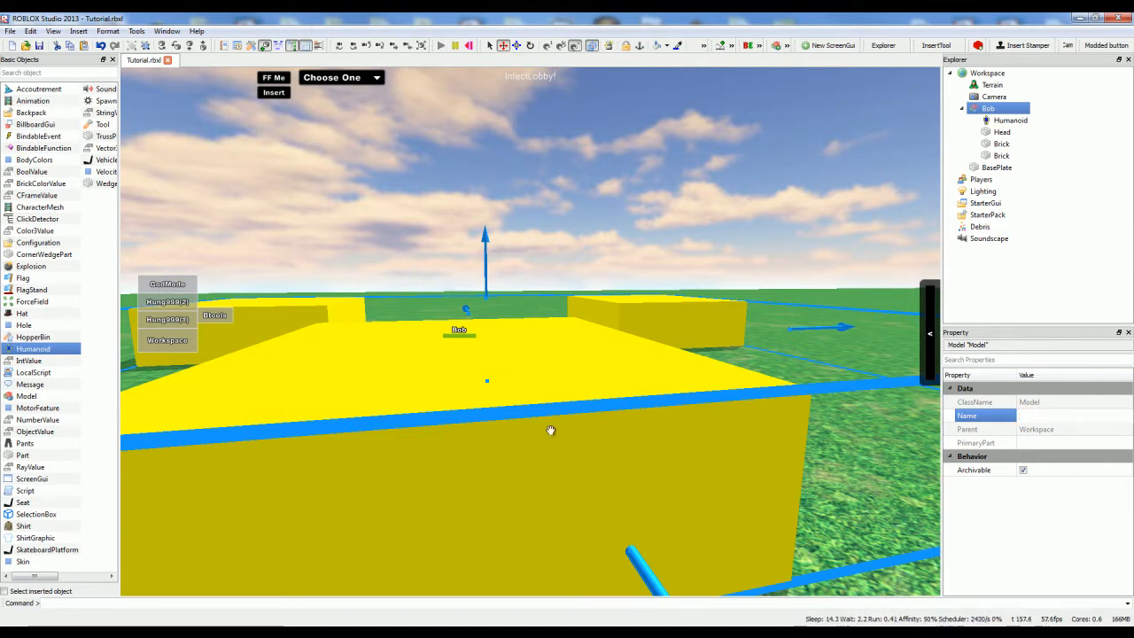
{"action": "mouse_move", "coordinate": [556, 426]}
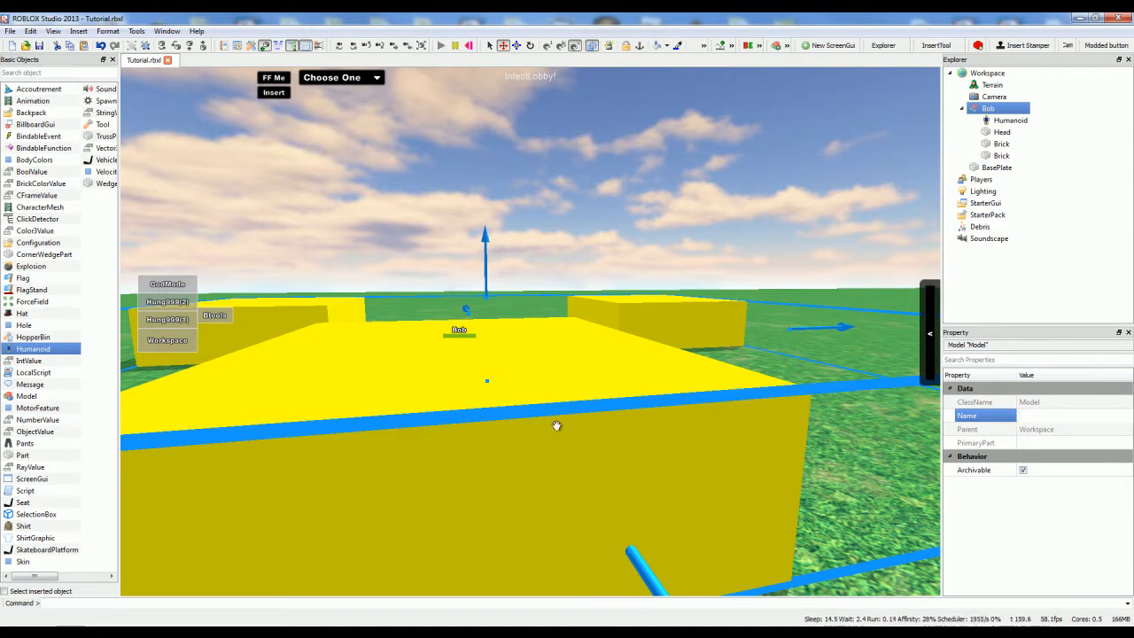
{"action": "type", "text": "Don't come in here"}
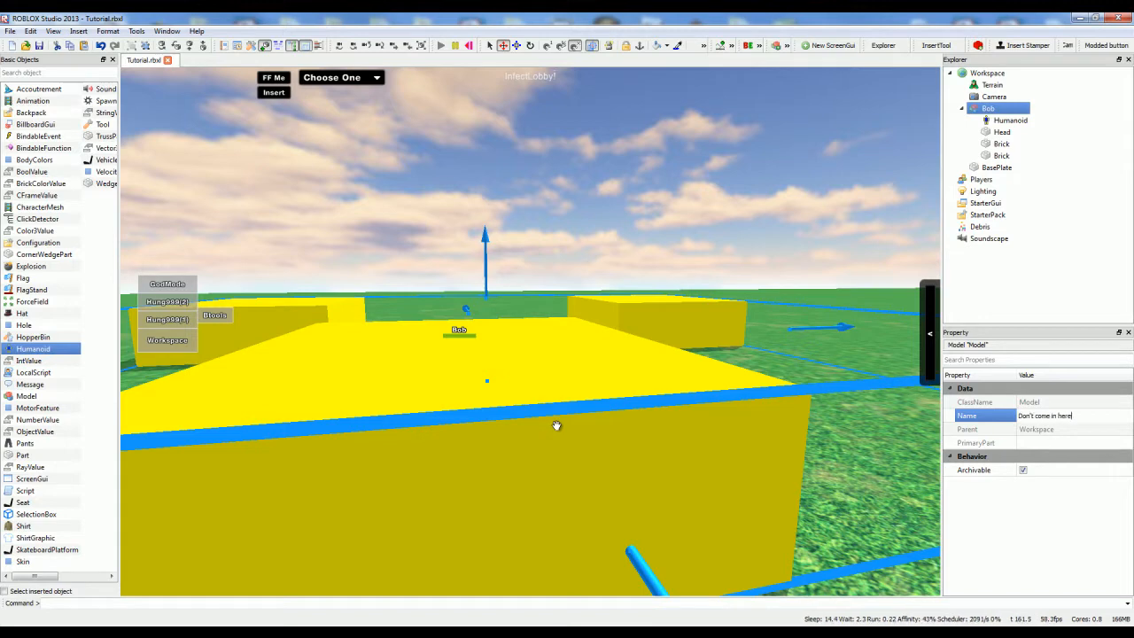
{"action": "type", "text": "- it kills you"}
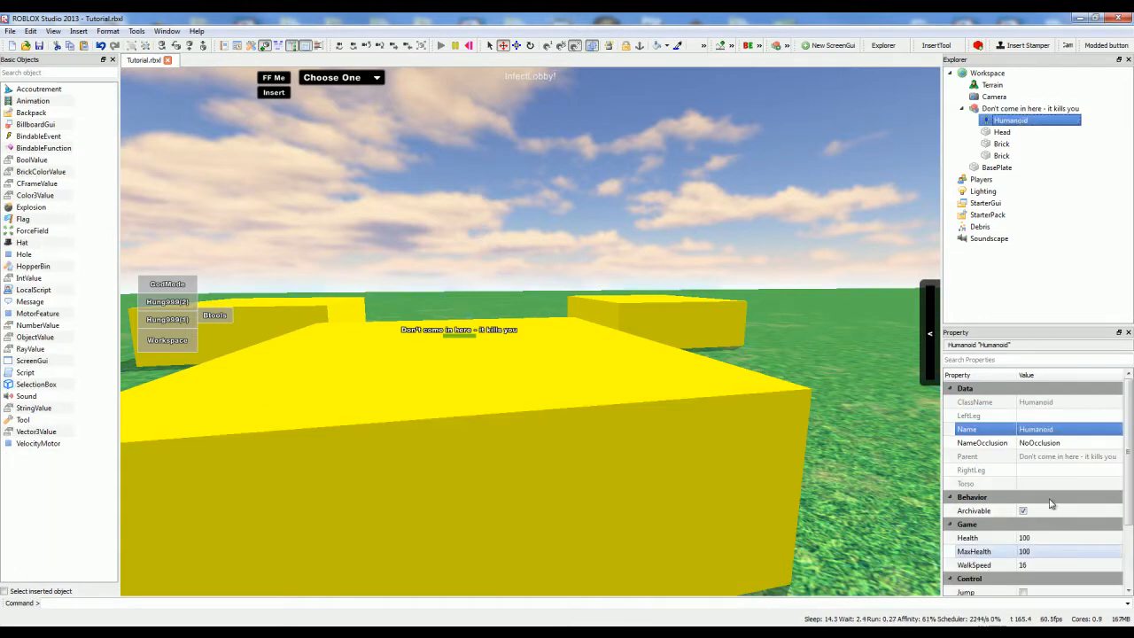
{"action": "left_click", "coordinate": [1045, 551]}
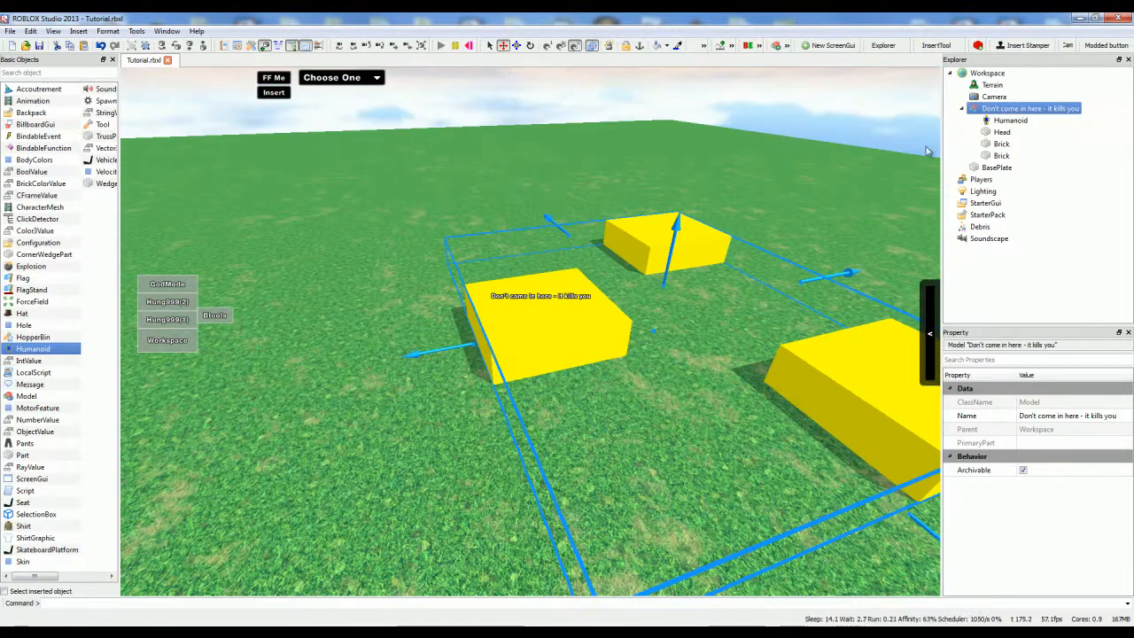
{"action": "left_click", "coordinate": [1010, 121]}
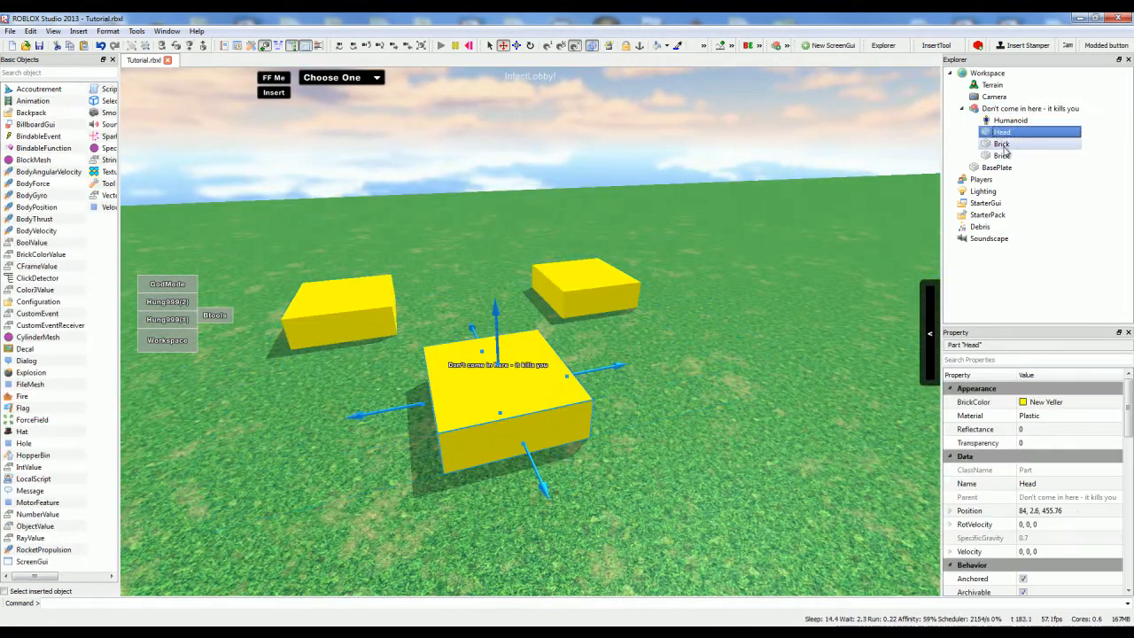
Remove the extra brick, keep one loose Brick and start renaming it in Explorer
{"action": "left_click", "coordinate": [1003, 156]}
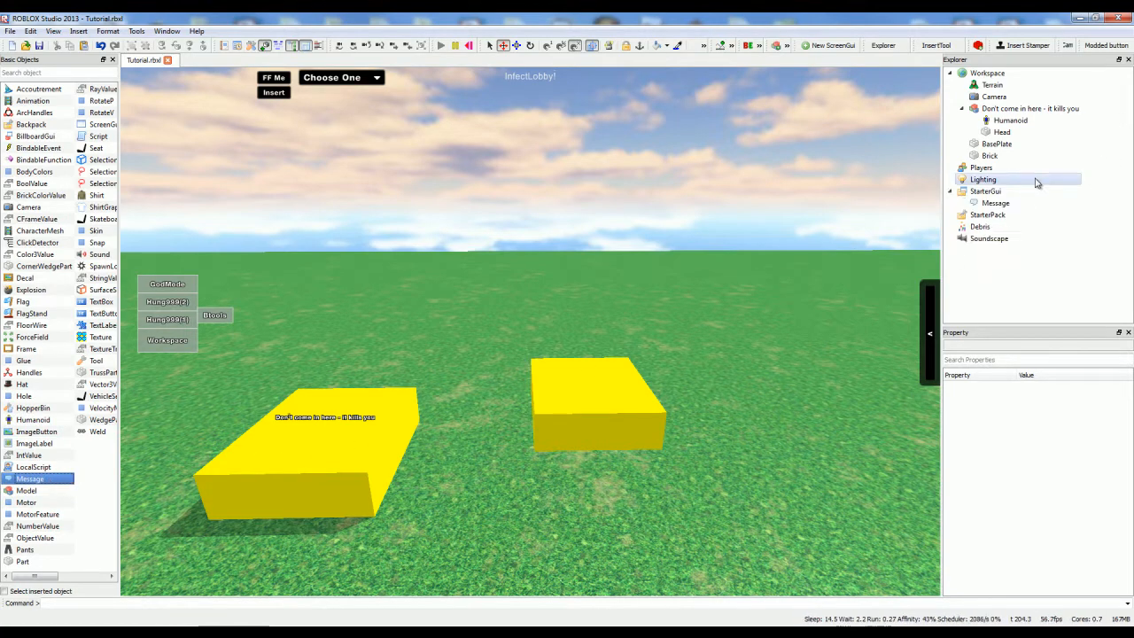
{"action": "left_click", "coordinate": [996, 167]}
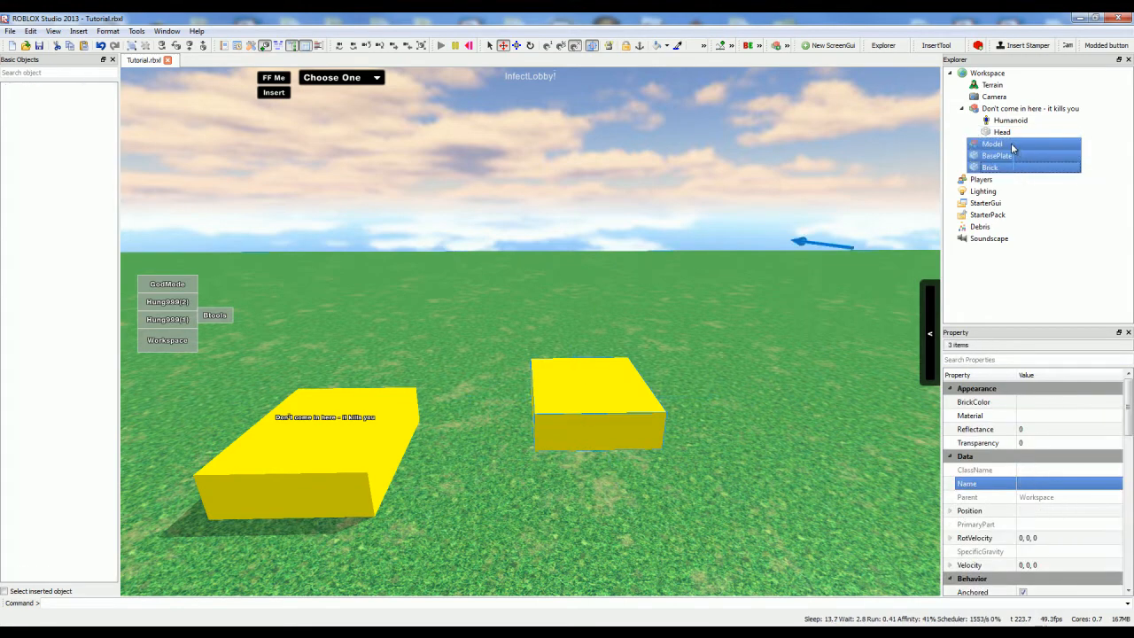
{"action": "left_click", "coordinate": [988, 167]}
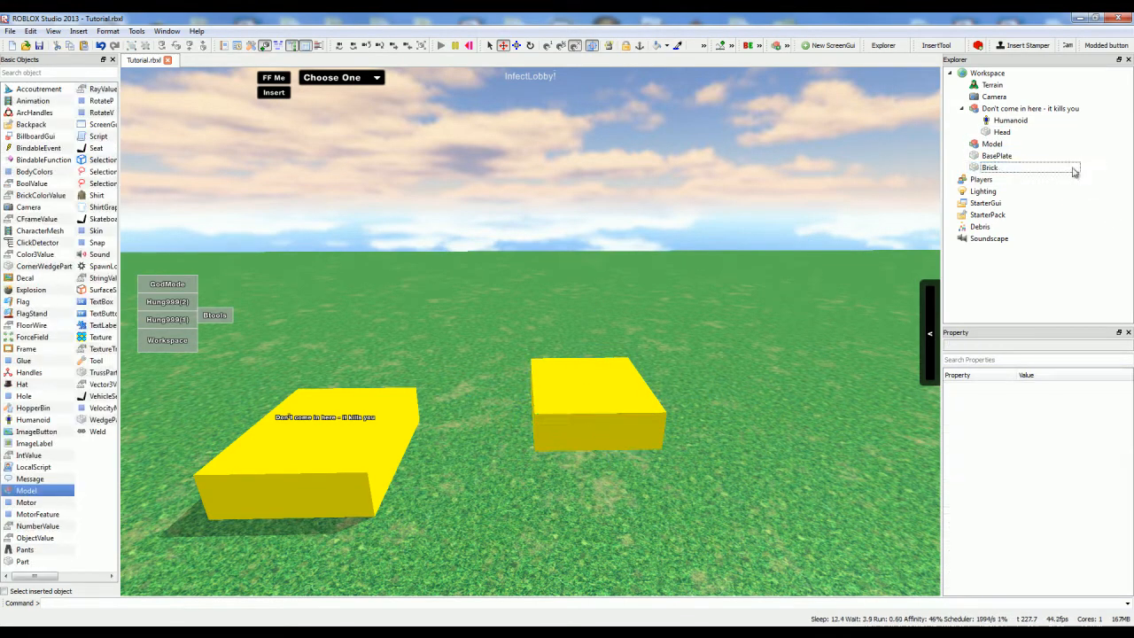
{"action": "left_click", "coordinate": [995, 156]}
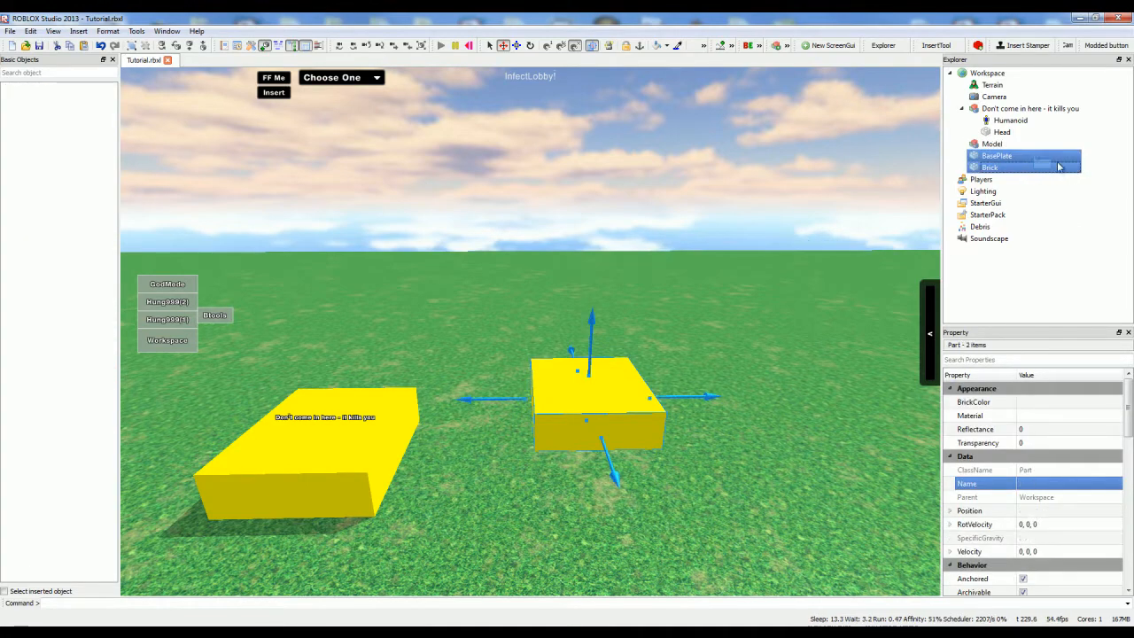
{"action": "left_click", "coordinate": [990, 167]}
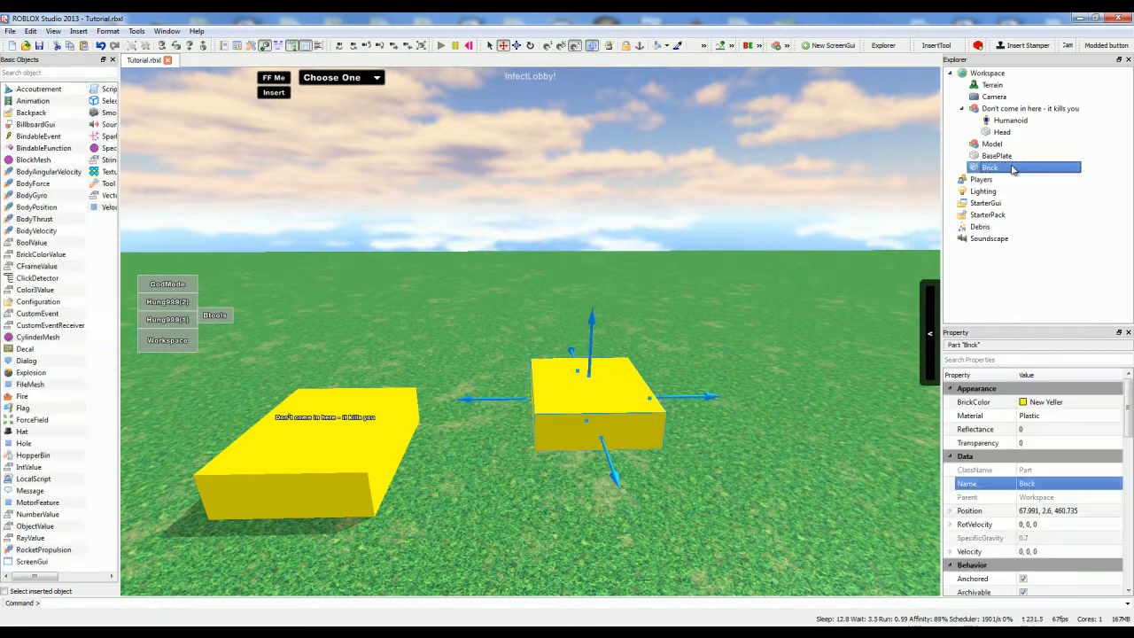
{"action": "double_click", "coordinate": [988, 168]}
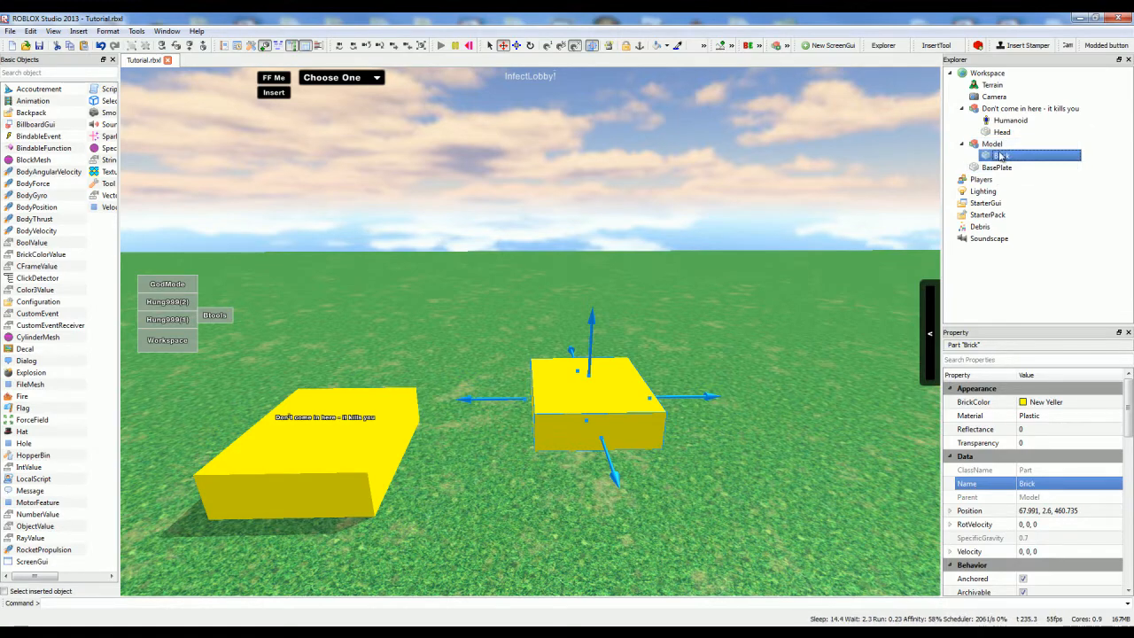
{"action": "left_click", "coordinate": [993, 143]}
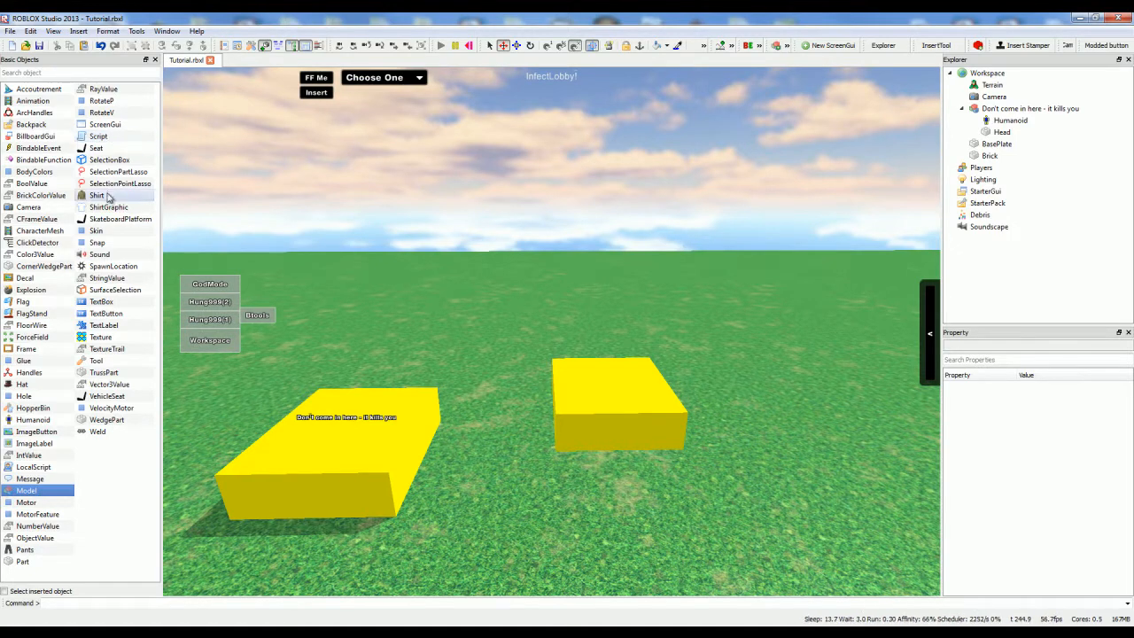
{"action": "mouse_move", "coordinate": [120, 220]}
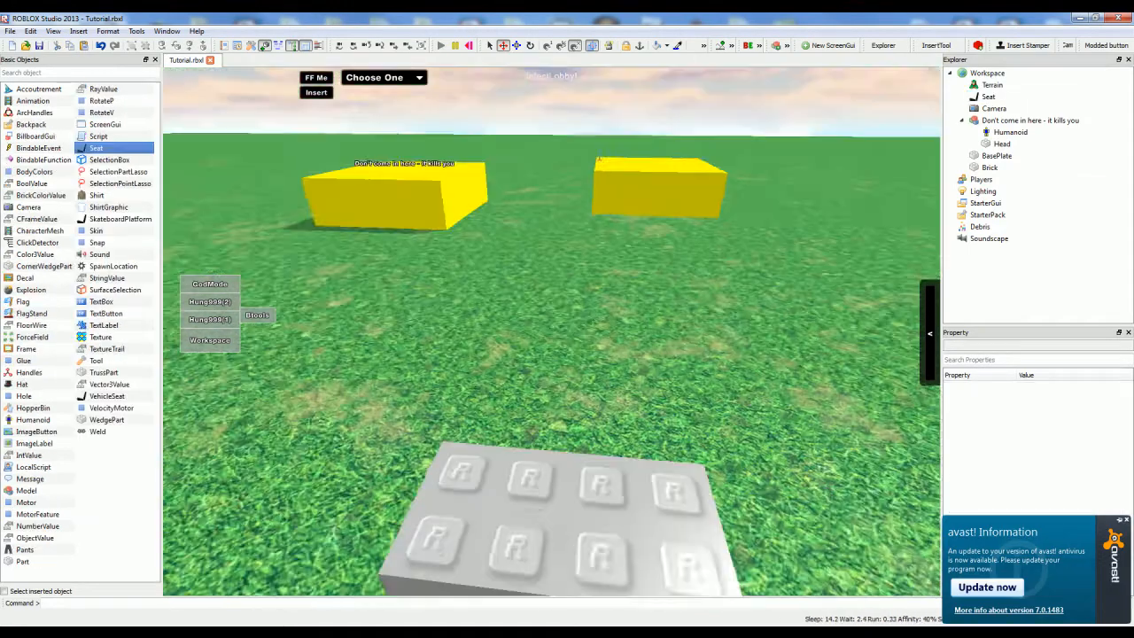
Select the new Seat and look through its properties
{"action": "left_click", "coordinate": [989, 95]}
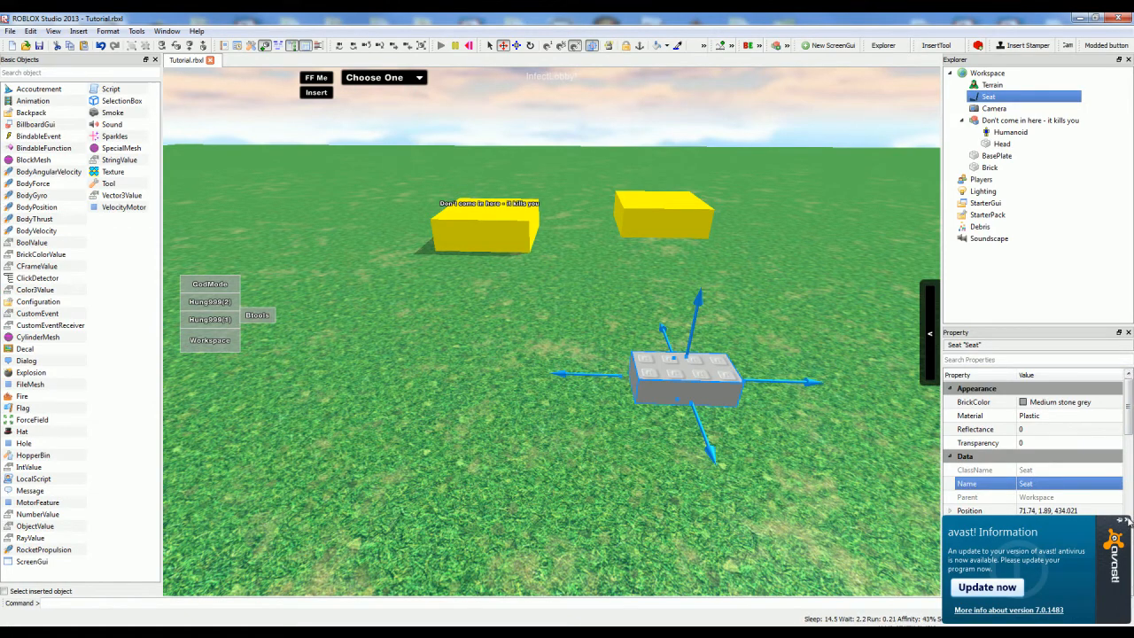
{"action": "scroll", "scroll_direction": "down", "scroll_amount": 3}
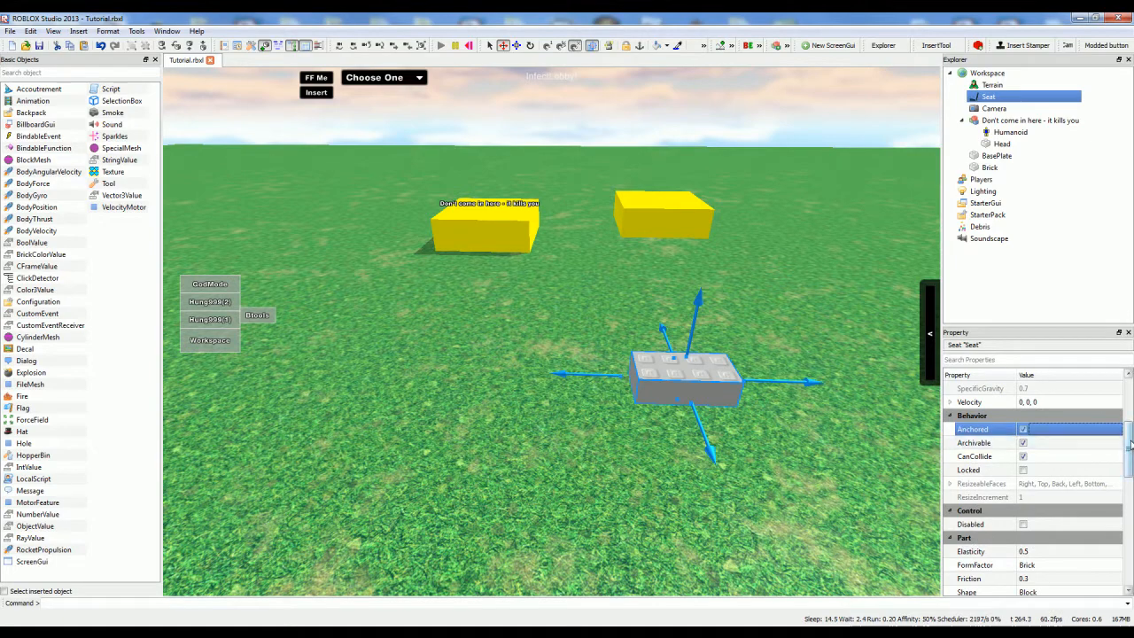
{"action": "scroll", "scroll_direction": "down", "scroll_amount": 3}
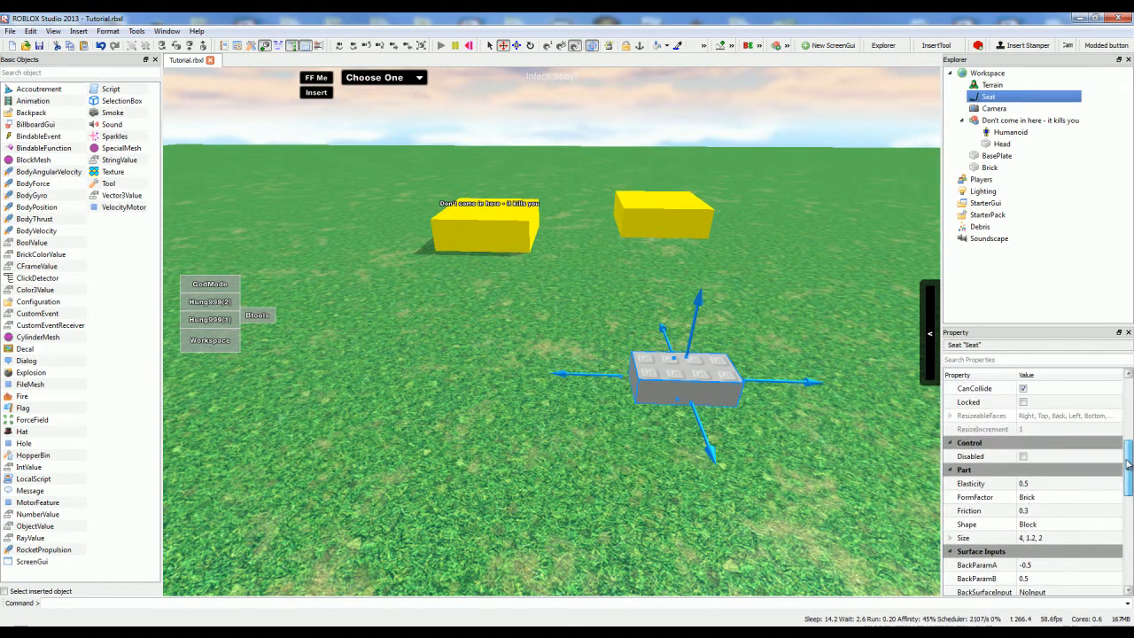
{"action": "scroll", "scroll_direction": "down", "scroll_amount": 3}
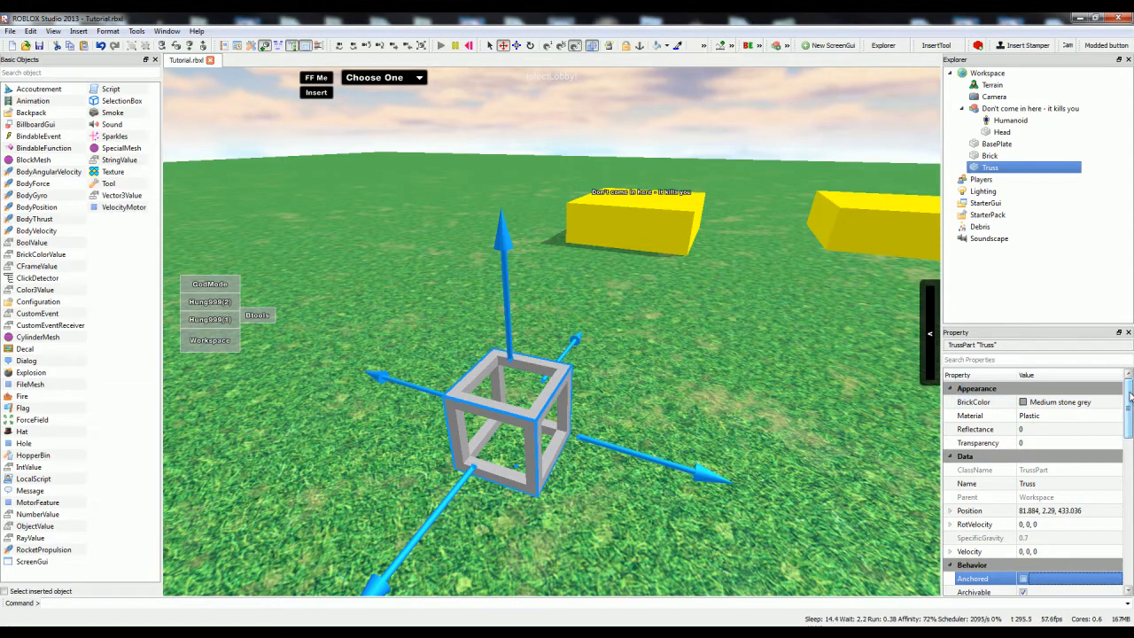
Try the truss Style options NoSupports and the other support styles
{"action": "left_click", "coordinate": [984, 401]}
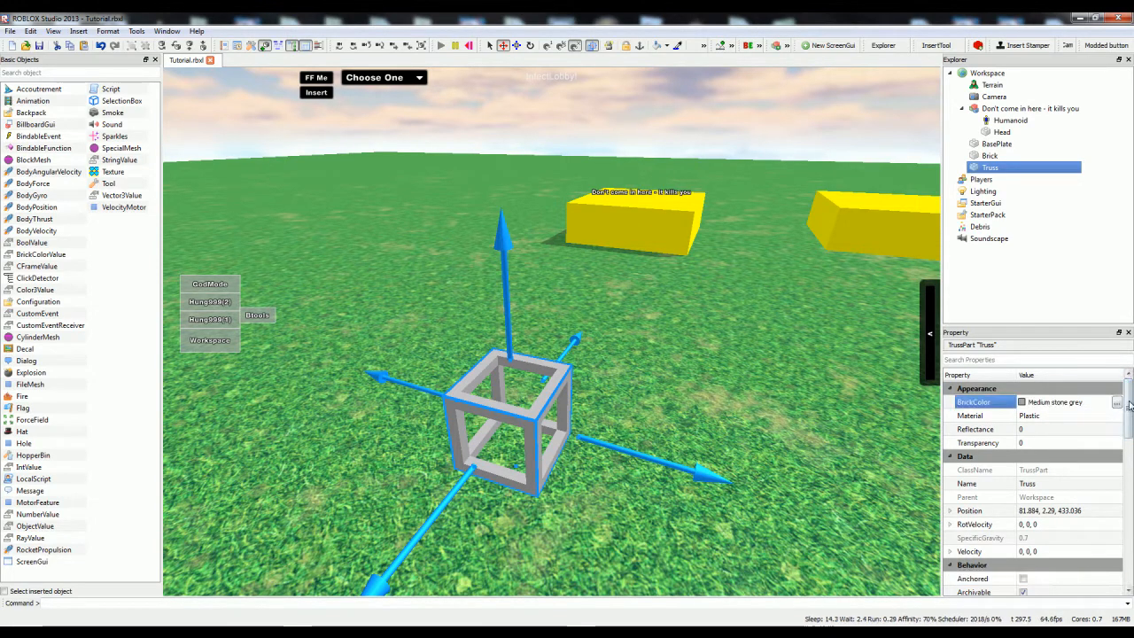
{"action": "scroll", "scroll_direction": "down", "scroll_amount": 3}
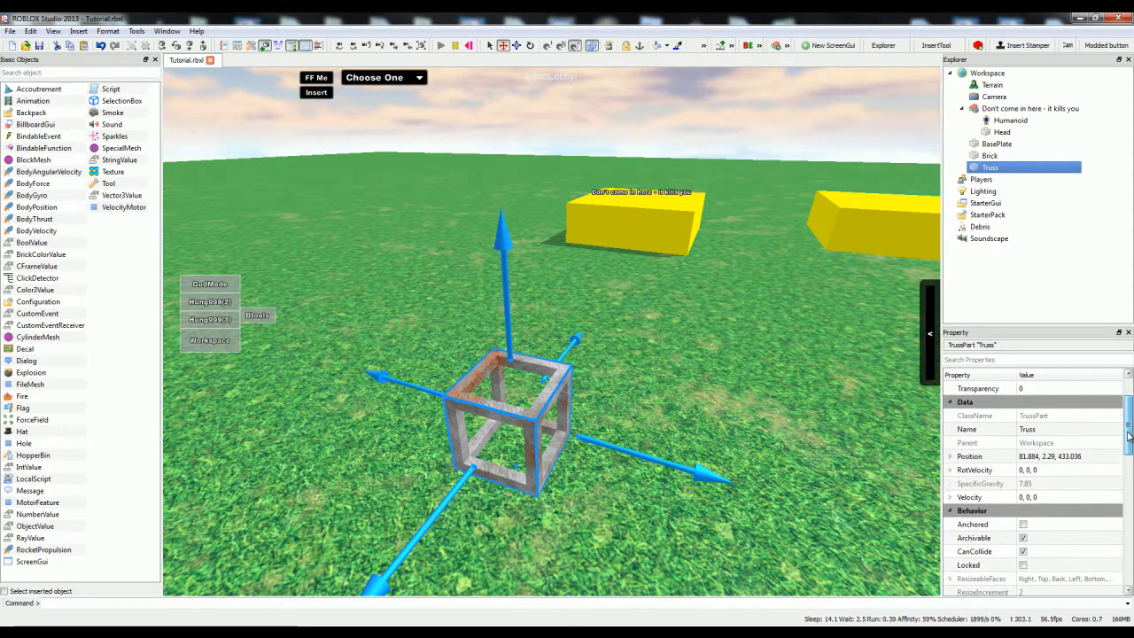
{"action": "scroll", "scroll_direction": "down", "scroll_amount": 3}
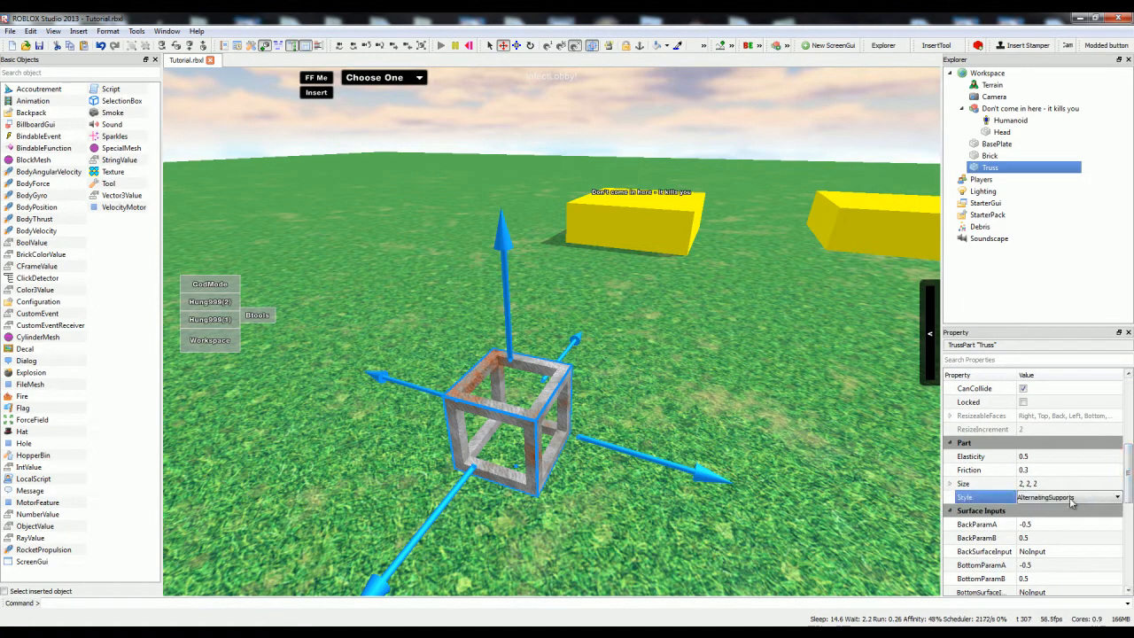
{"action": "left_click", "coordinate": [1116, 496]}
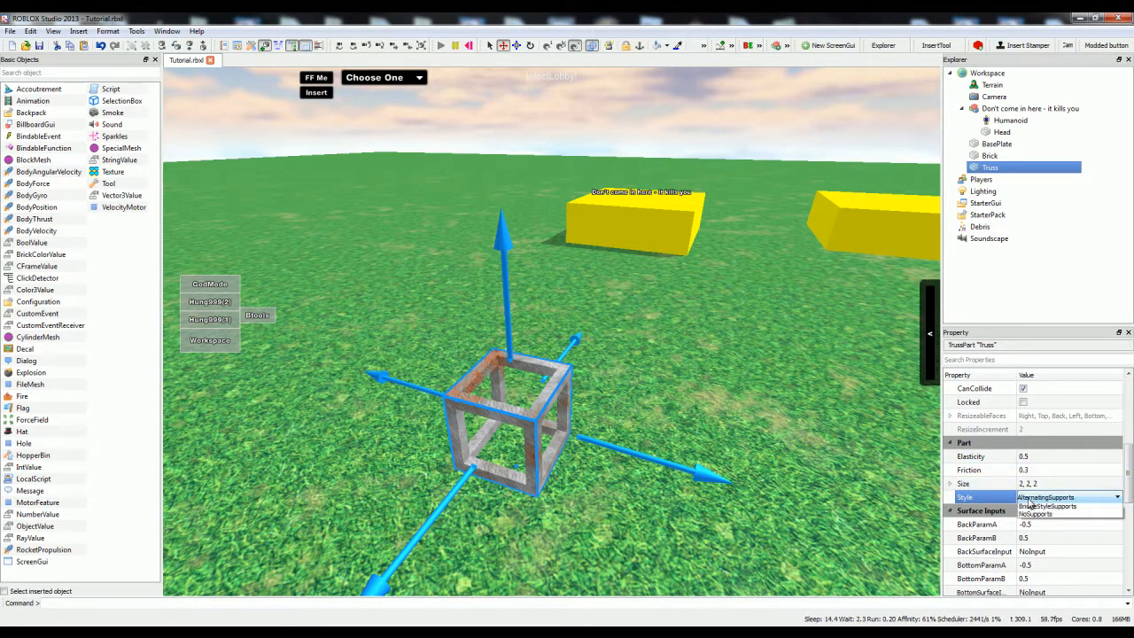
{"action": "left_click", "coordinate": [1049, 496]}
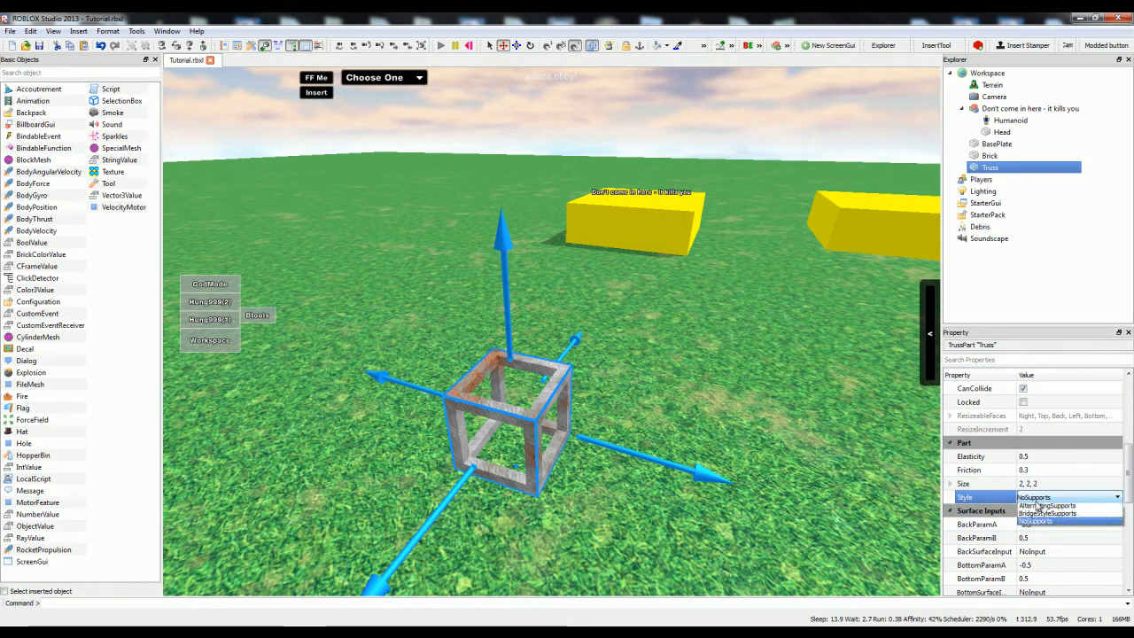
{"action": "left_click", "coordinate": [1047, 505]}
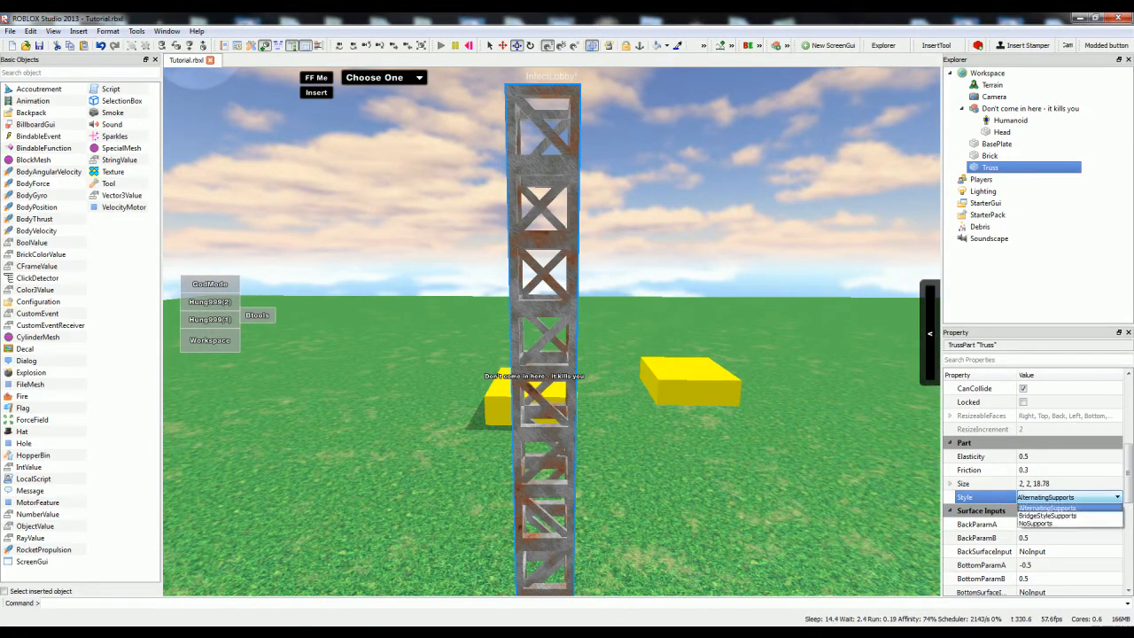
{"action": "left_click", "coordinate": [1048, 515]}
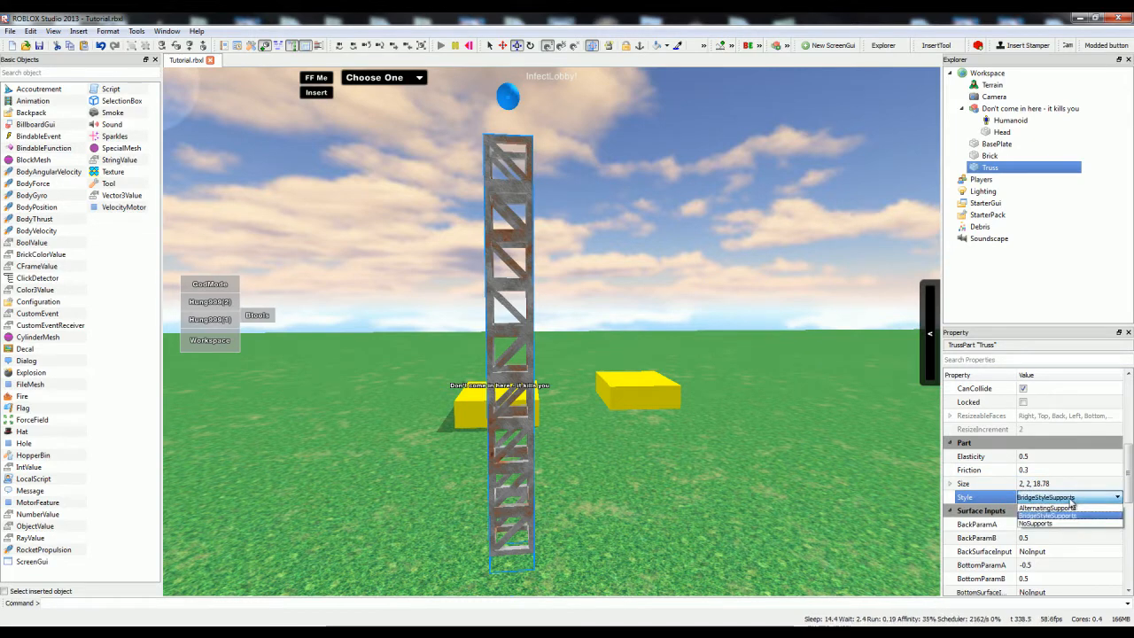
{"action": "mouse_move", "coordinate": [1059, 528]}
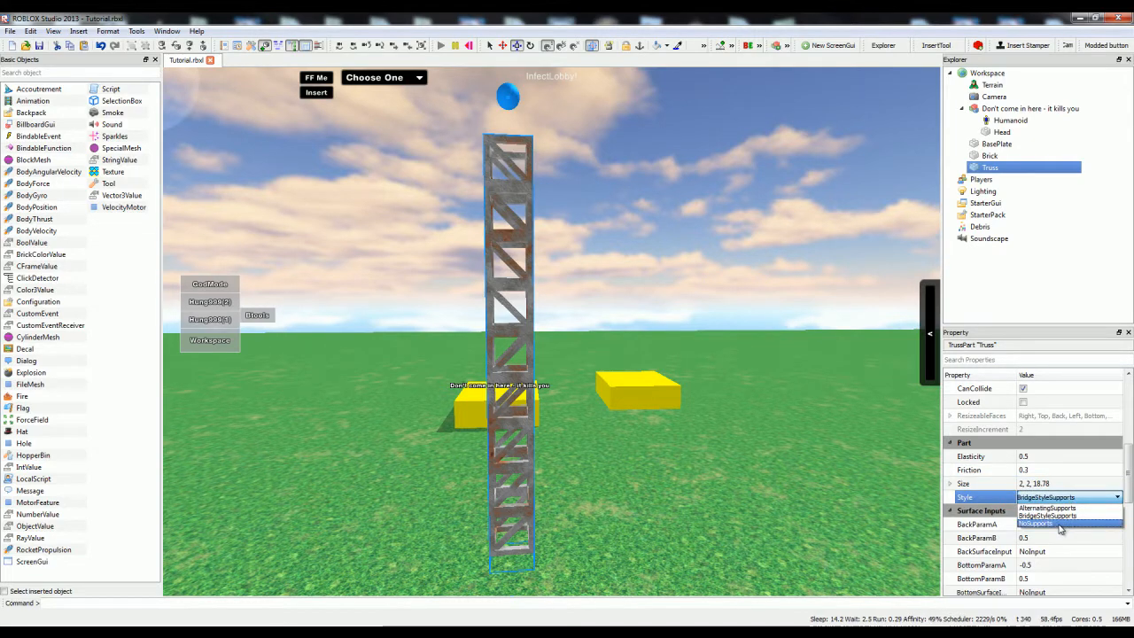
{"action": "left_click", "coordinate": [1037, 524]}
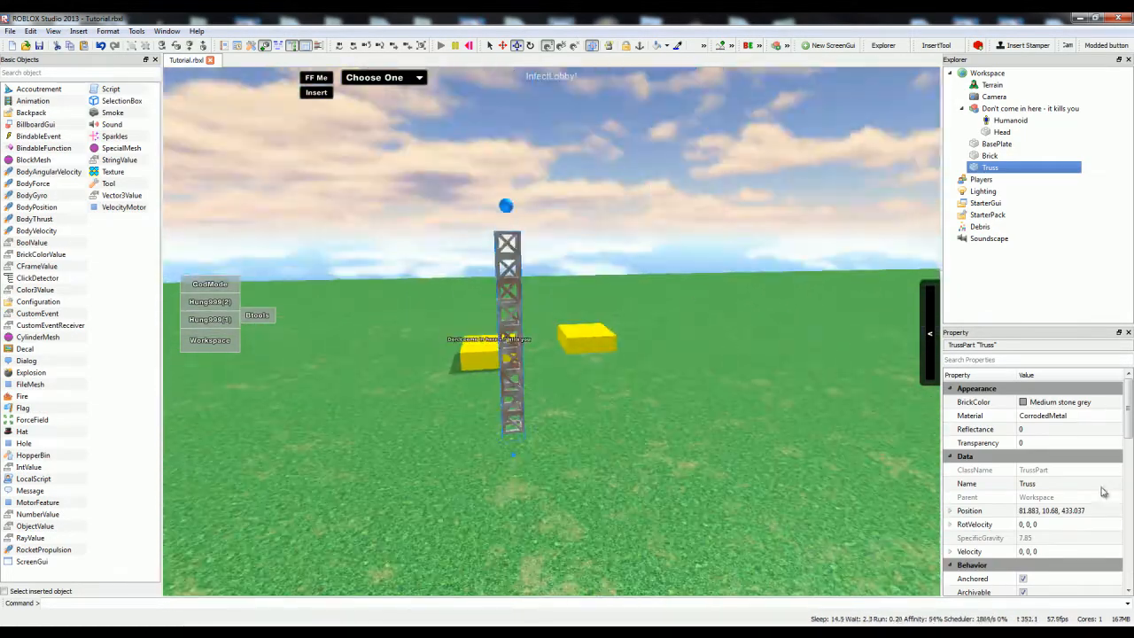
{"action": "mouse_move", "coordinate": [500, 322]}
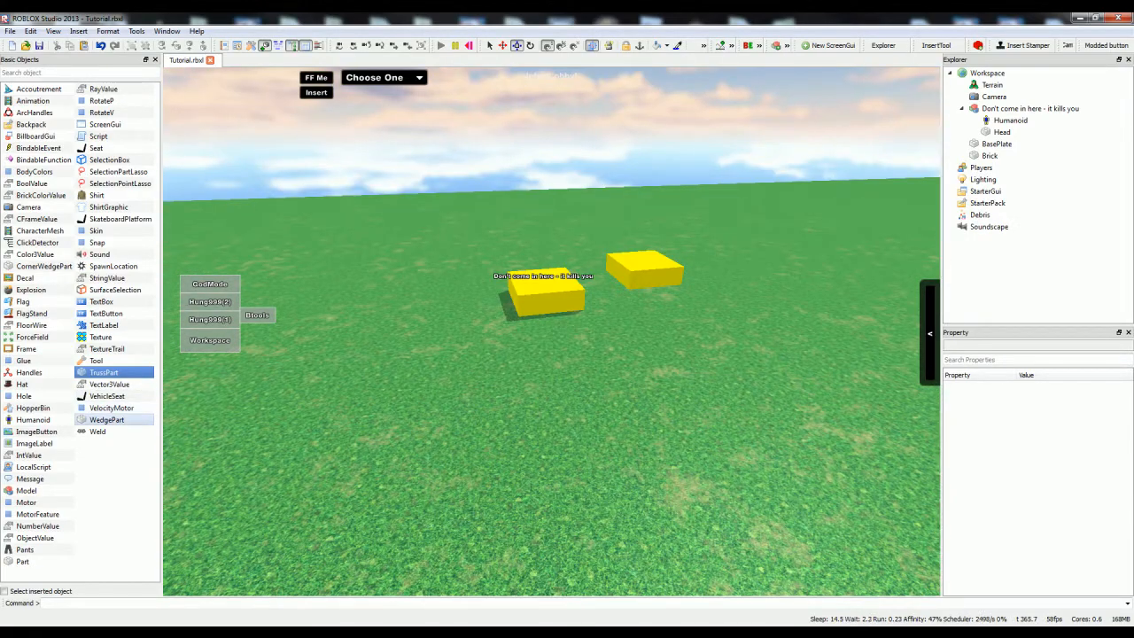
{"action": "left_click", "coordinate": [107, 418]}
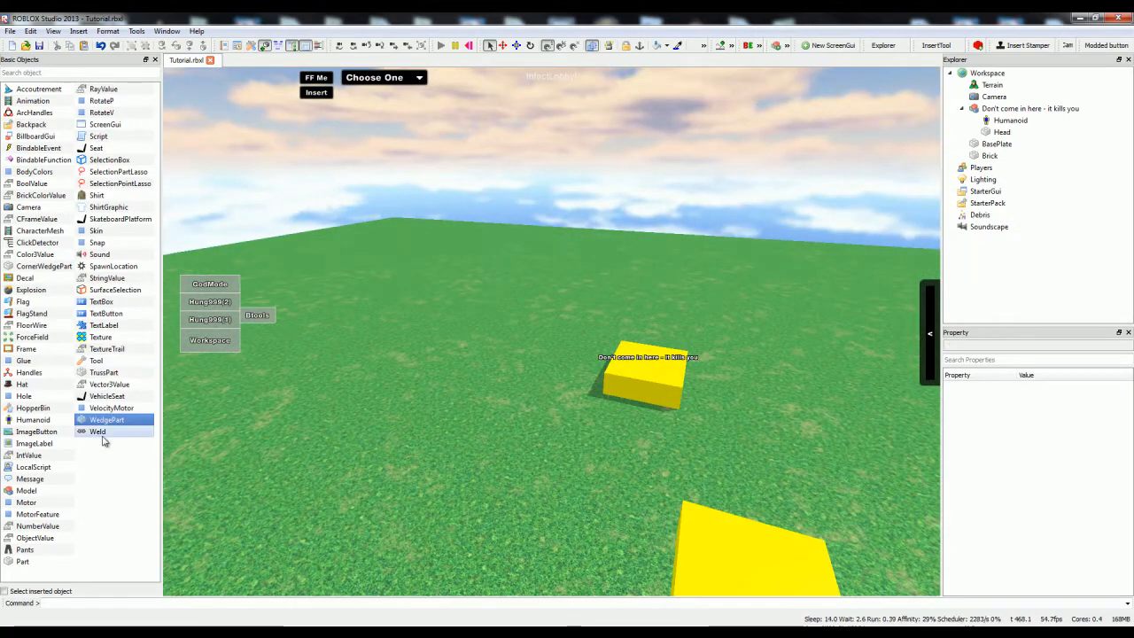
{"action": "left_click", "coordinate": [98, 432]}
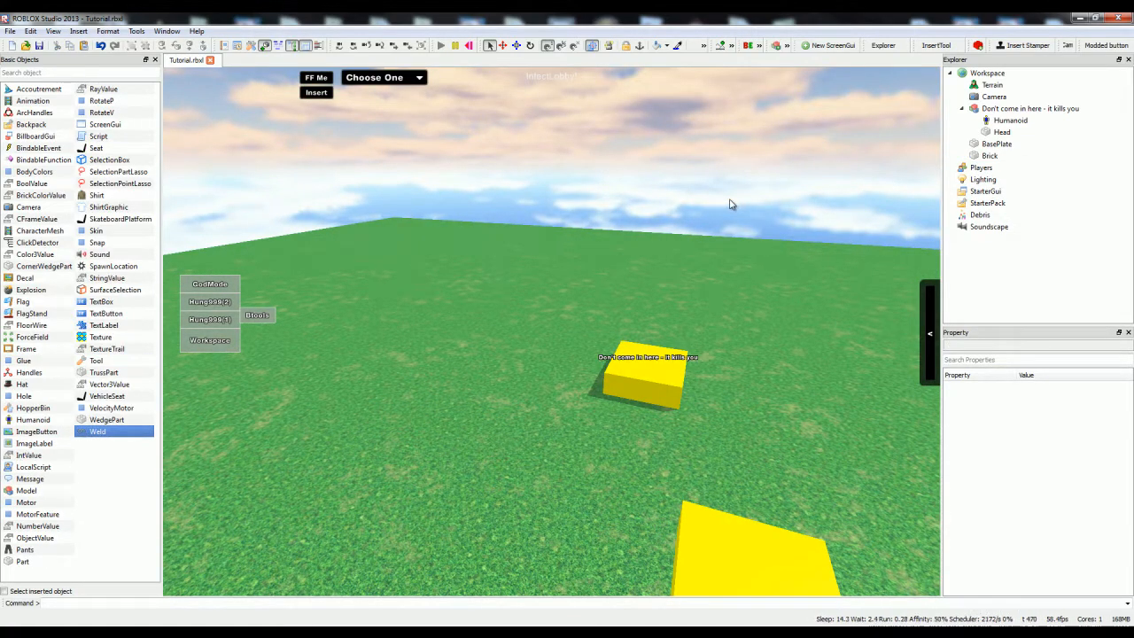
{"action": "left_click", "coordinate": [528, 479]}
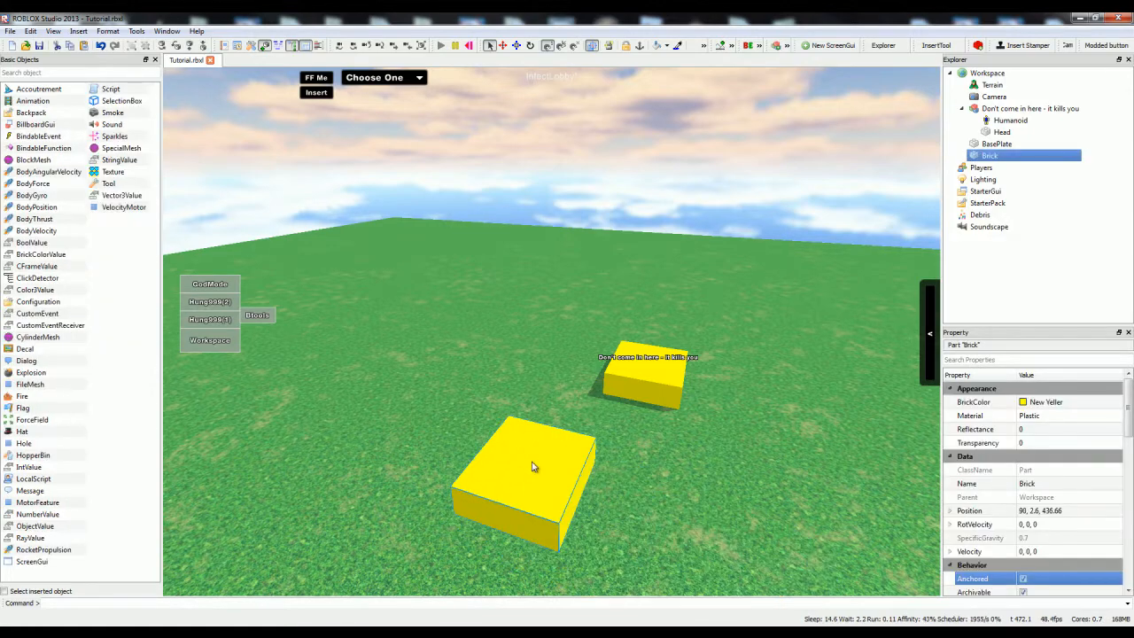
{"action": "double_click", "coordinate": [113, 135]}
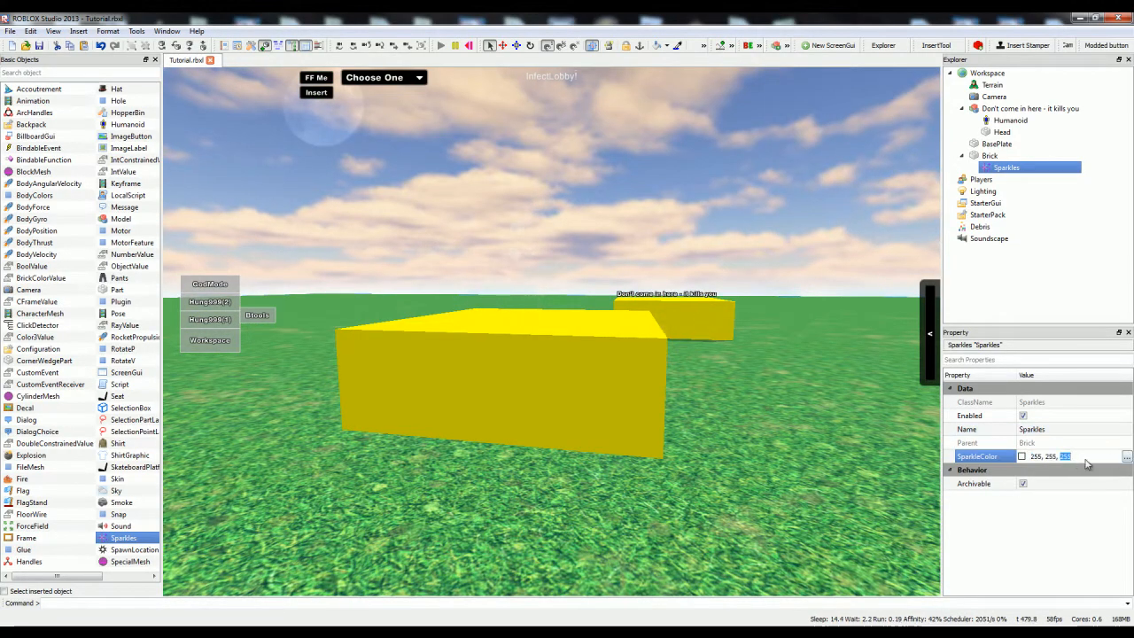
{"action": "left_click", "coordinate": [1127, 455]}
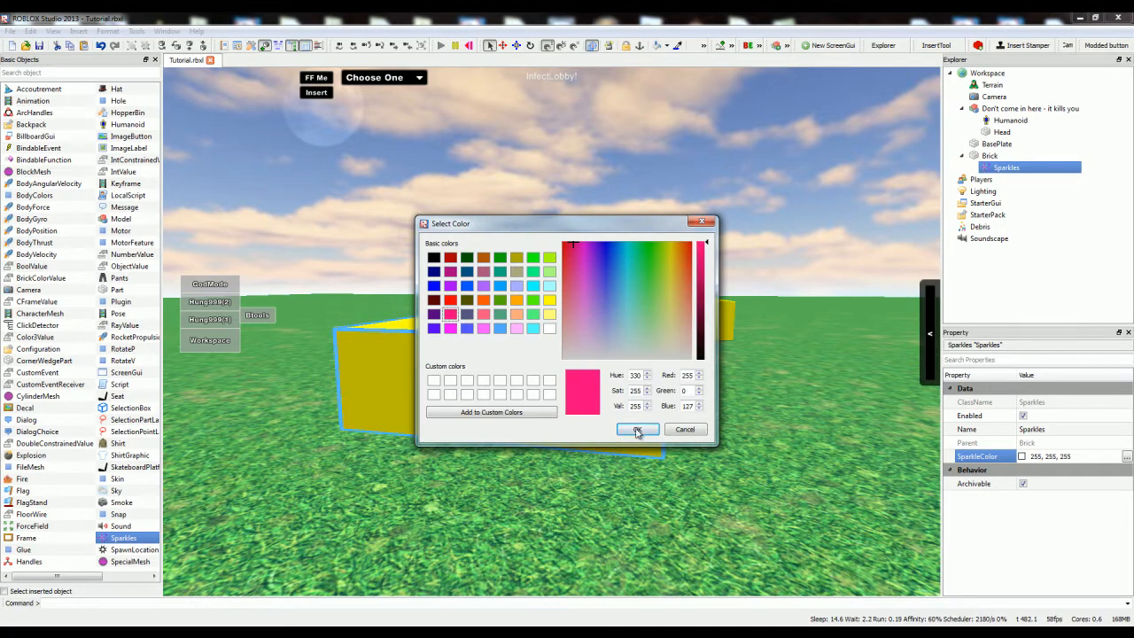
{"action": "left_click", "coordinate": [636, 429]}
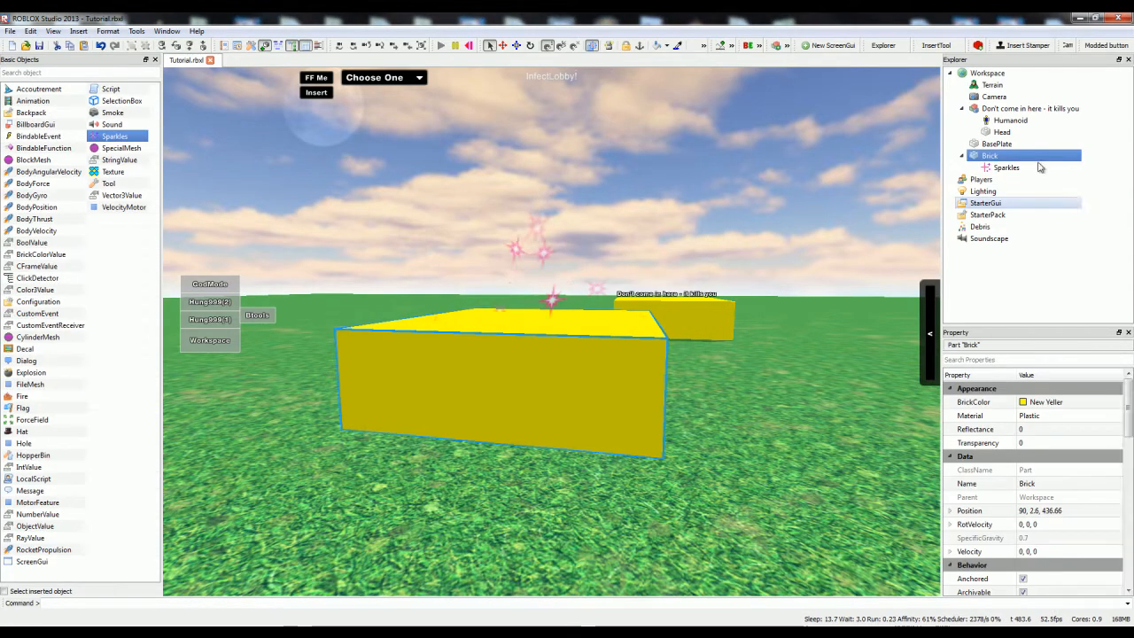
{"action": "left_click", "coordinate": [1006, 167]}
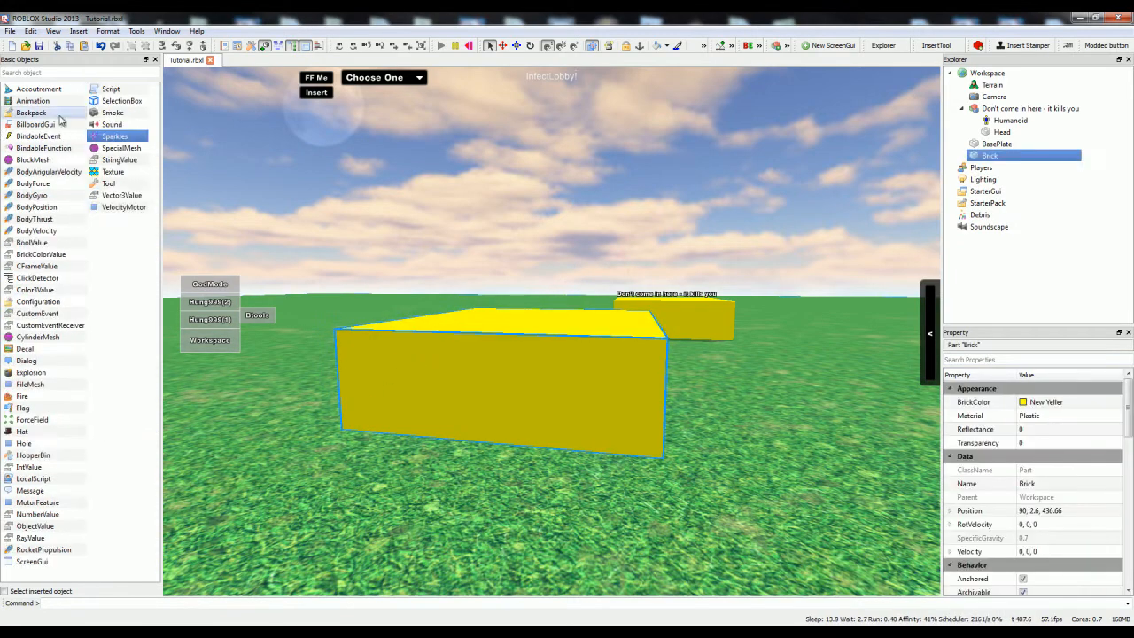
{"action": "double_click", "coordinate": [113, 113]}
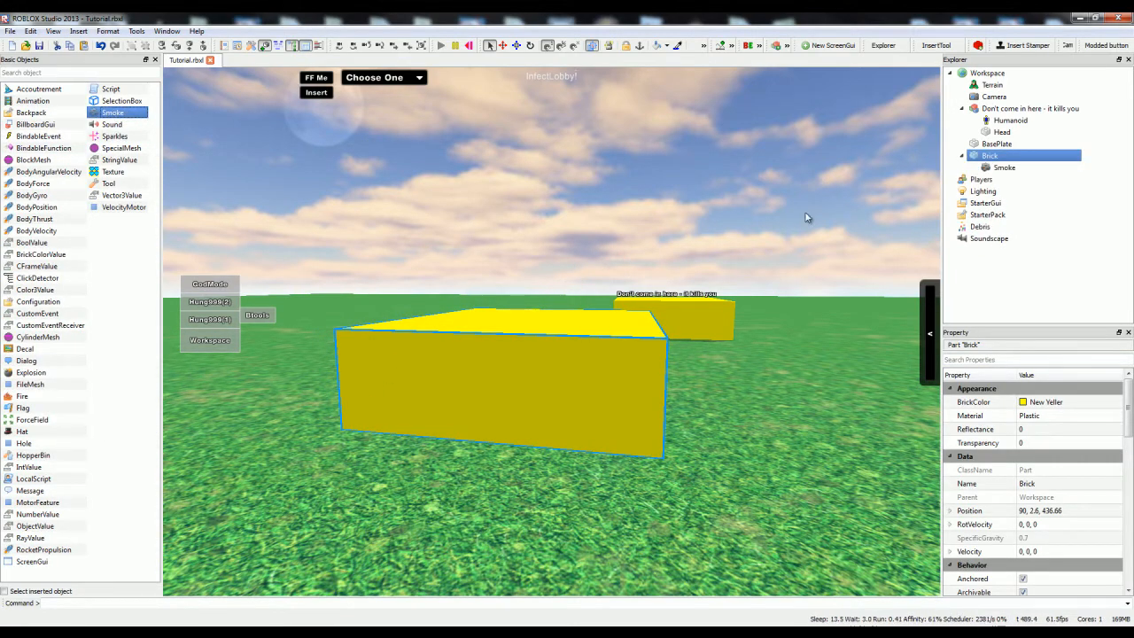
{"action": "left_click", "coordinate": [1003, 166]}
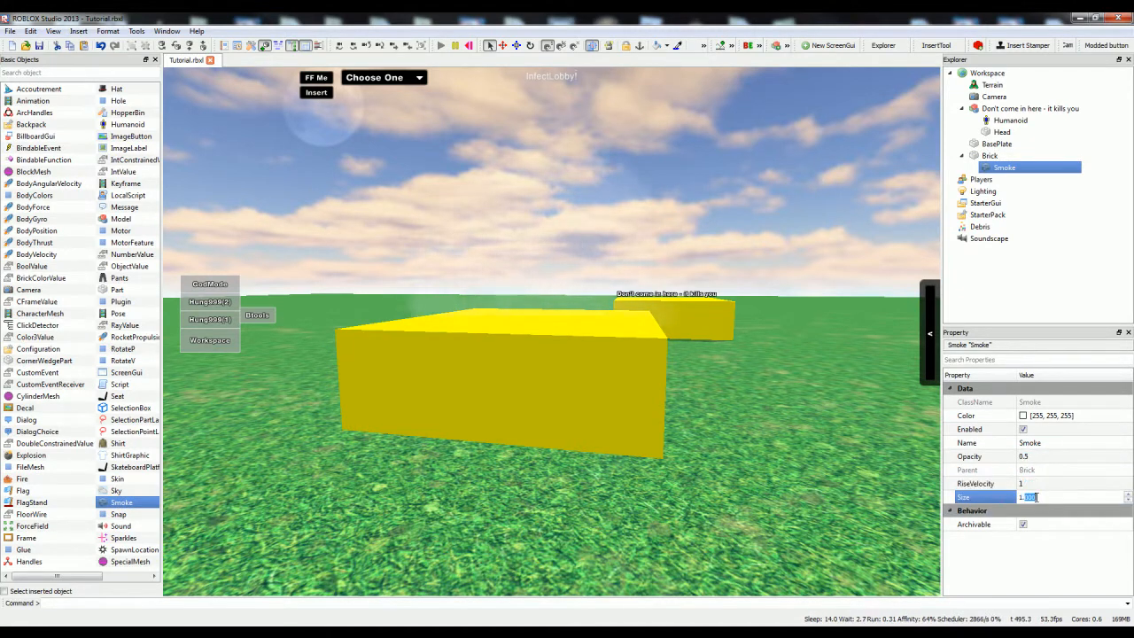
{"action": "type", "text": "10"}
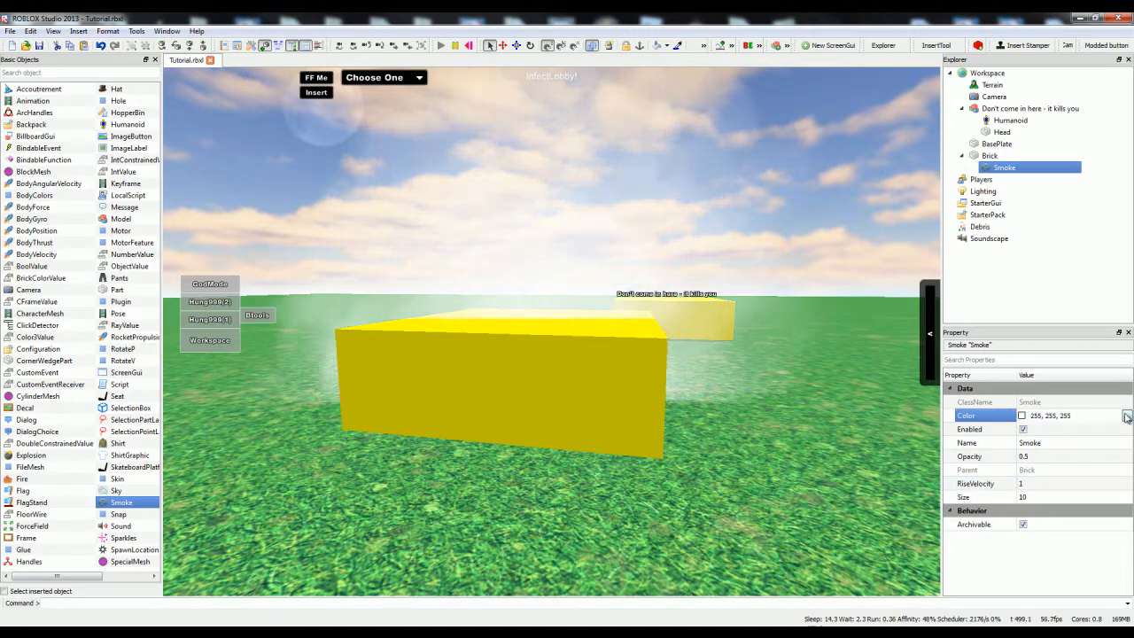
{"action": "left_click", "coordinate": [1127, 414]}
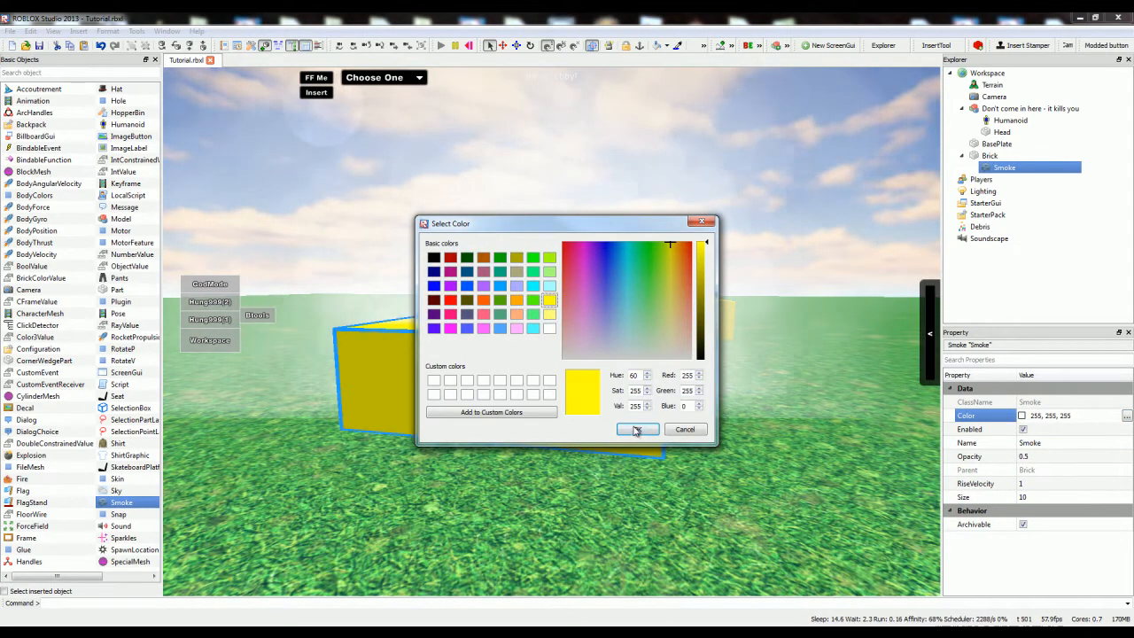
{"action": "left_click", "coordinate": [638, 429]}
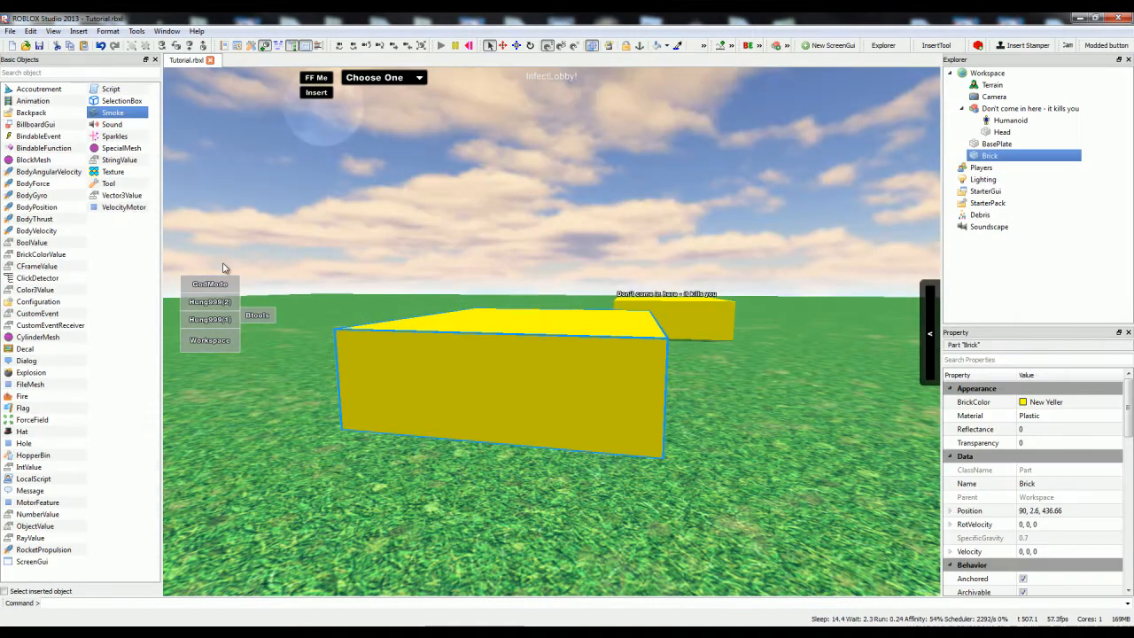
{"action": "mouse_move", "coordinate": [106, 398]}
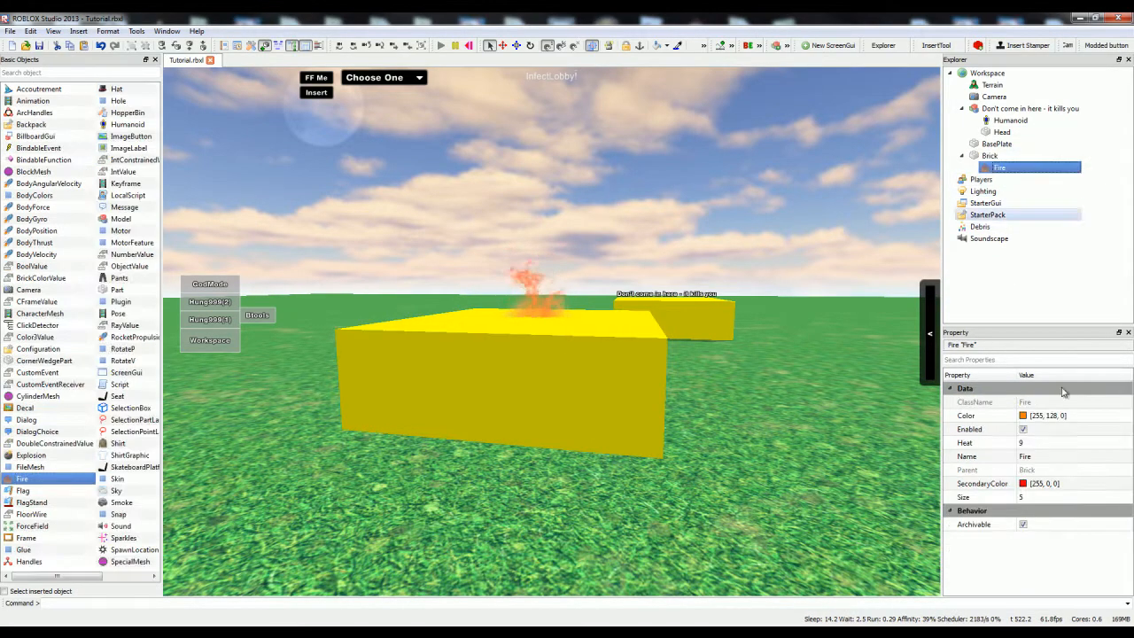
Edit the Fire's Size and Heat values, then bring up the Toolbox
{"action": "left_click", "coordinate": [1072, 496]}
{"action": "type", "text": "30"}
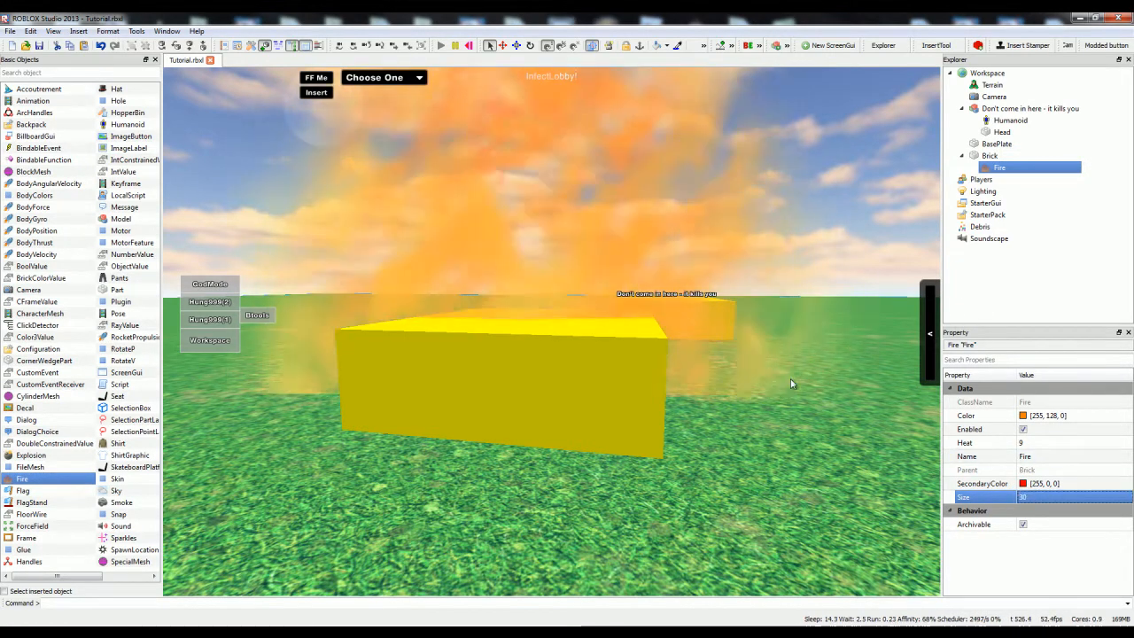
{"action": "left_click", "coordinate": [1063, 443]}
{"action": "type", "text": "25"}
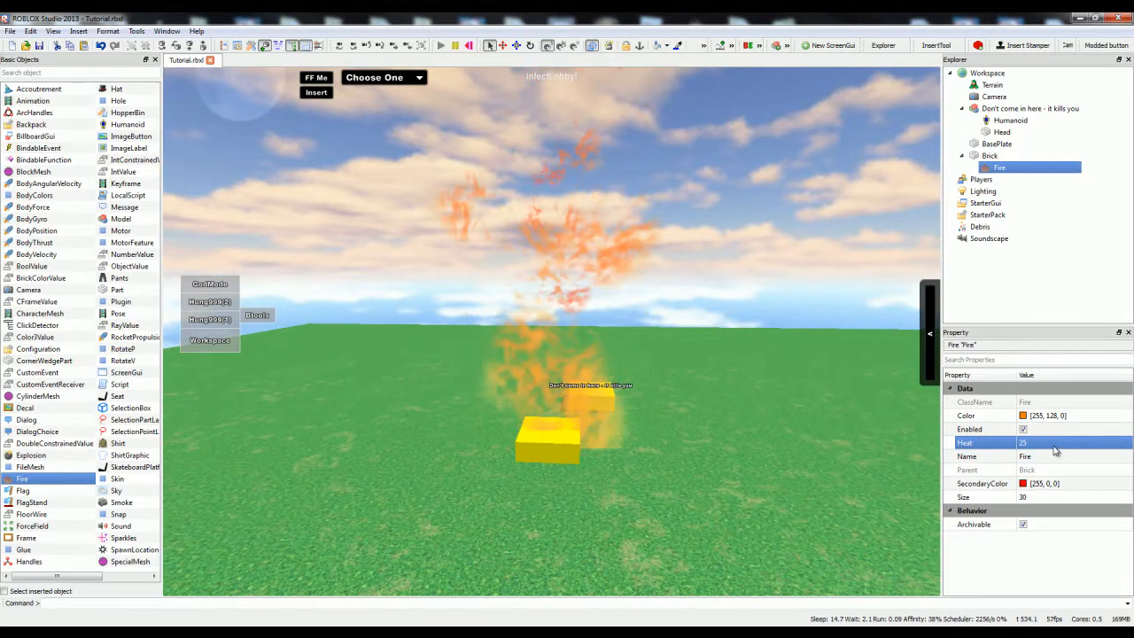
{"action": "type", "text": "1"}
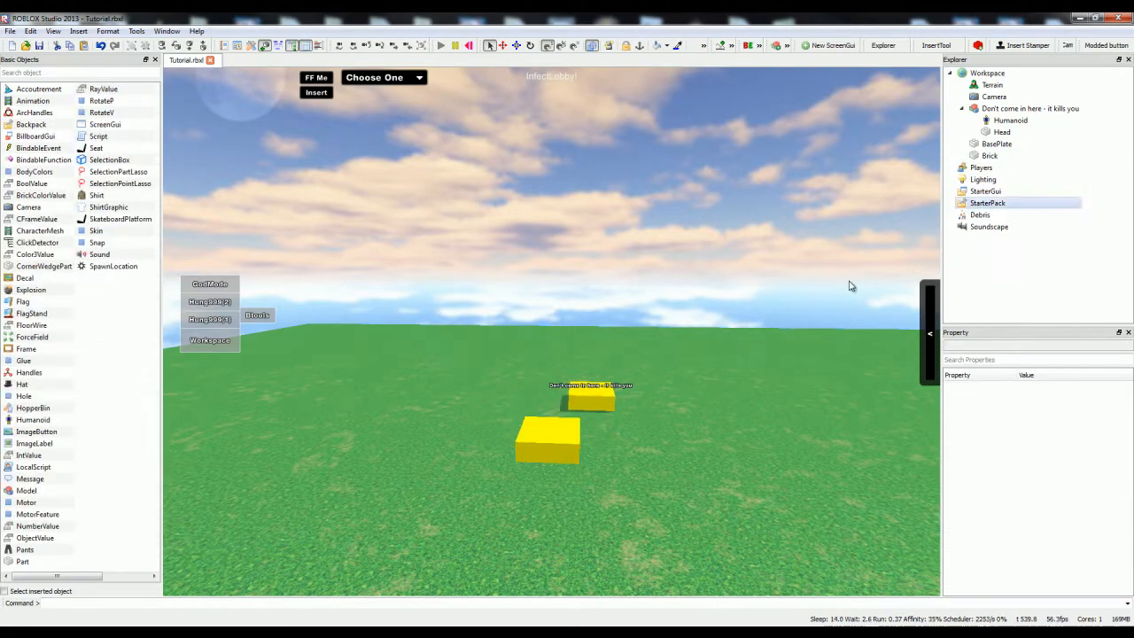
{"action": "left_click", "coordinate": [989, 156]}
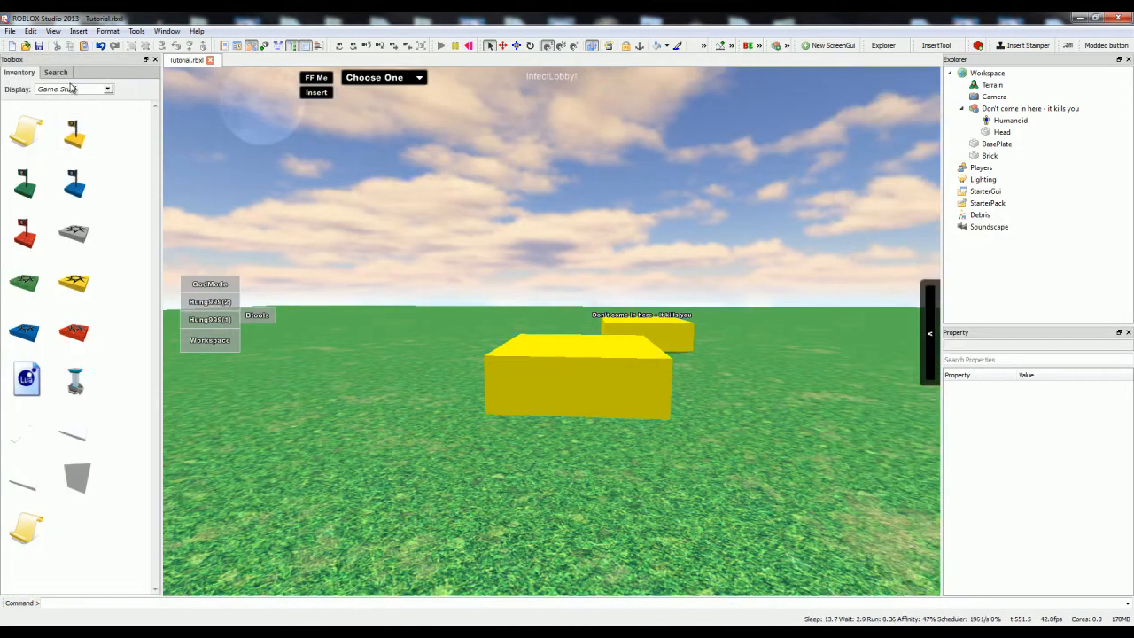
Add the Pikachu decal from Toolbox Decals to the brick and set its Face to Top
{"action": "left_click", "coordinate": [55, 70]}
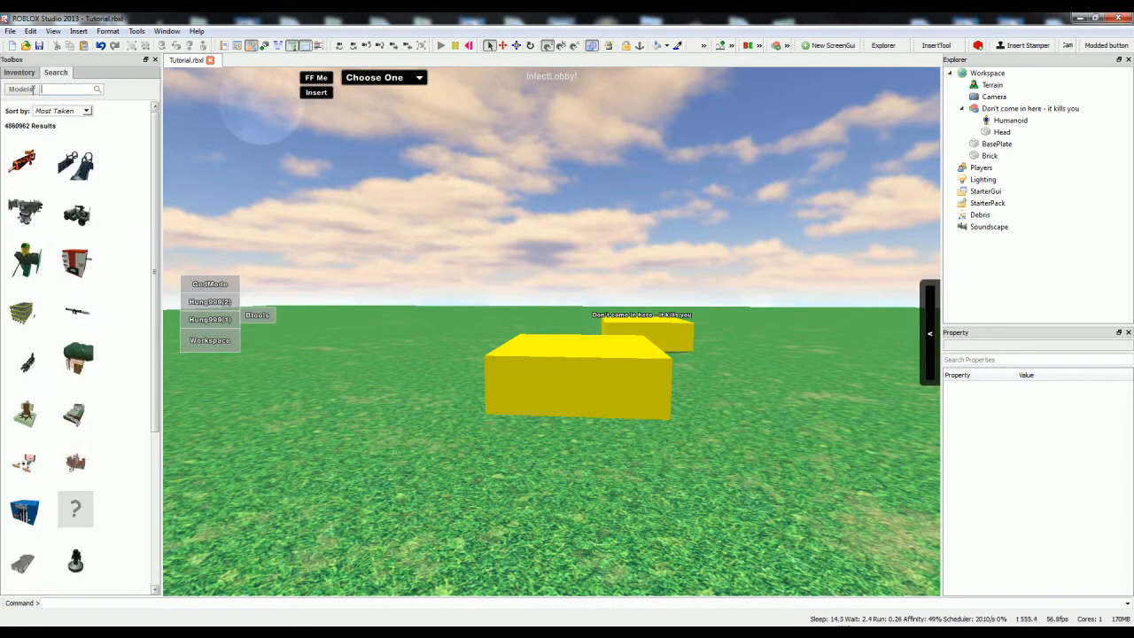
{"action": "left_click", "coordinate": [27, 88]}
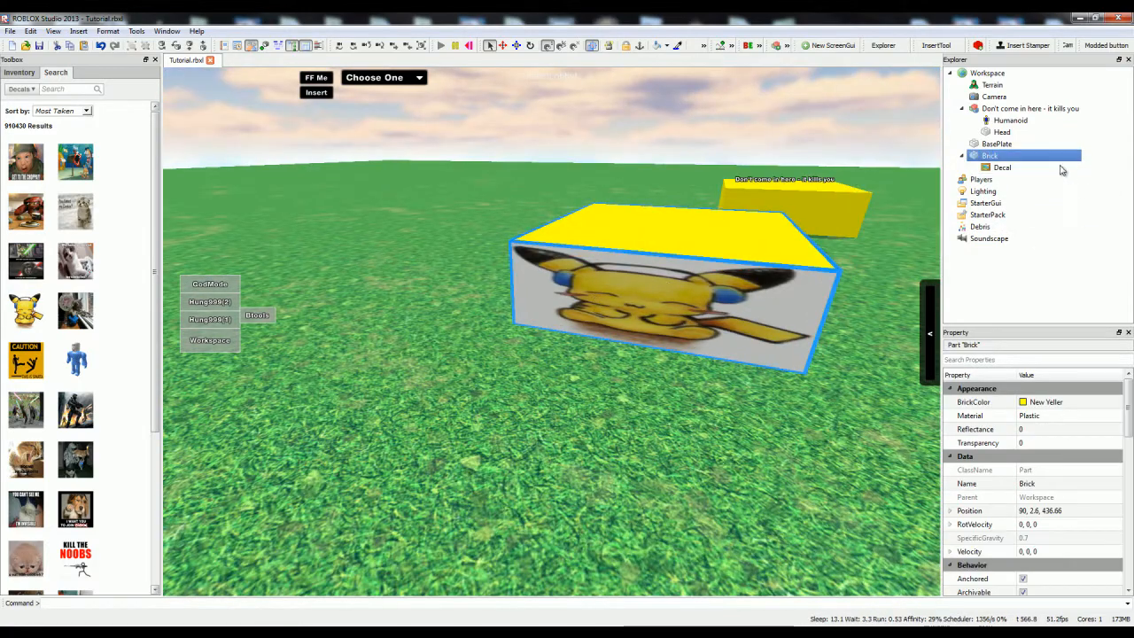
{"action": "left_click", "coordinate": [1003, 167]}
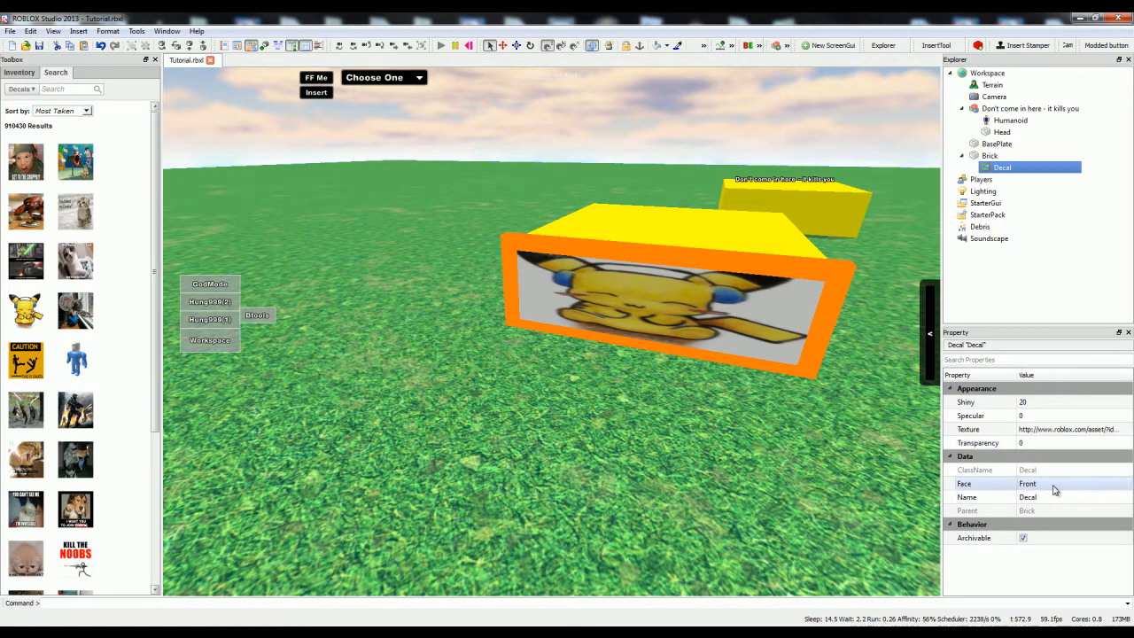
{"action": "left_click", "coordinate": [1063, 482]}
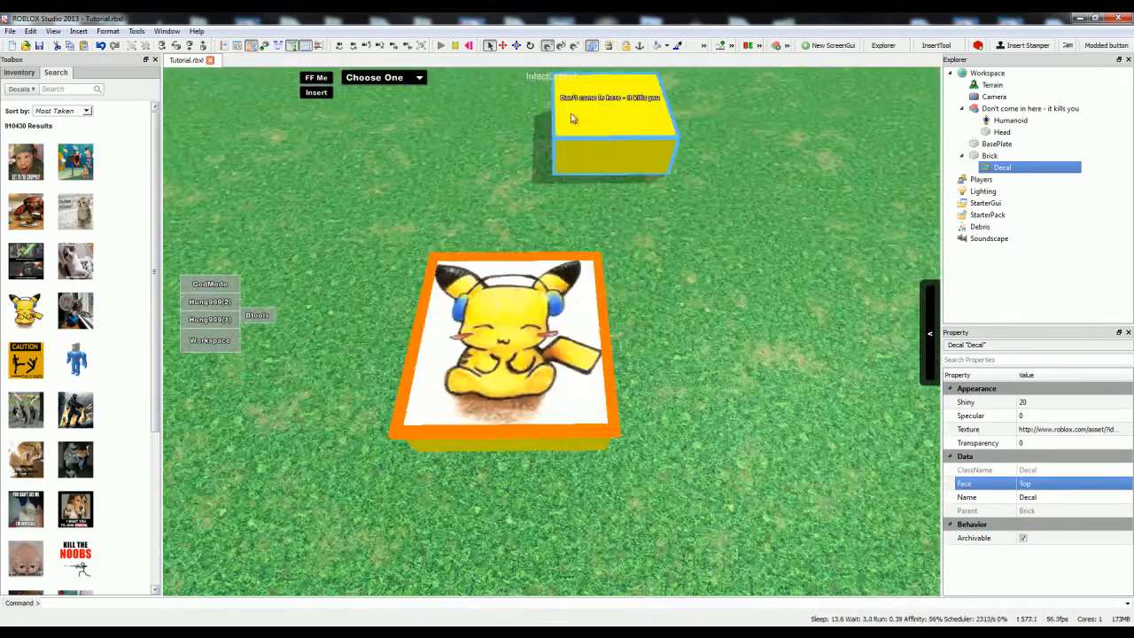
Select the Brick and begin editing its Transparency value
{"action": "left_click", "coordinate": [989, 156]}
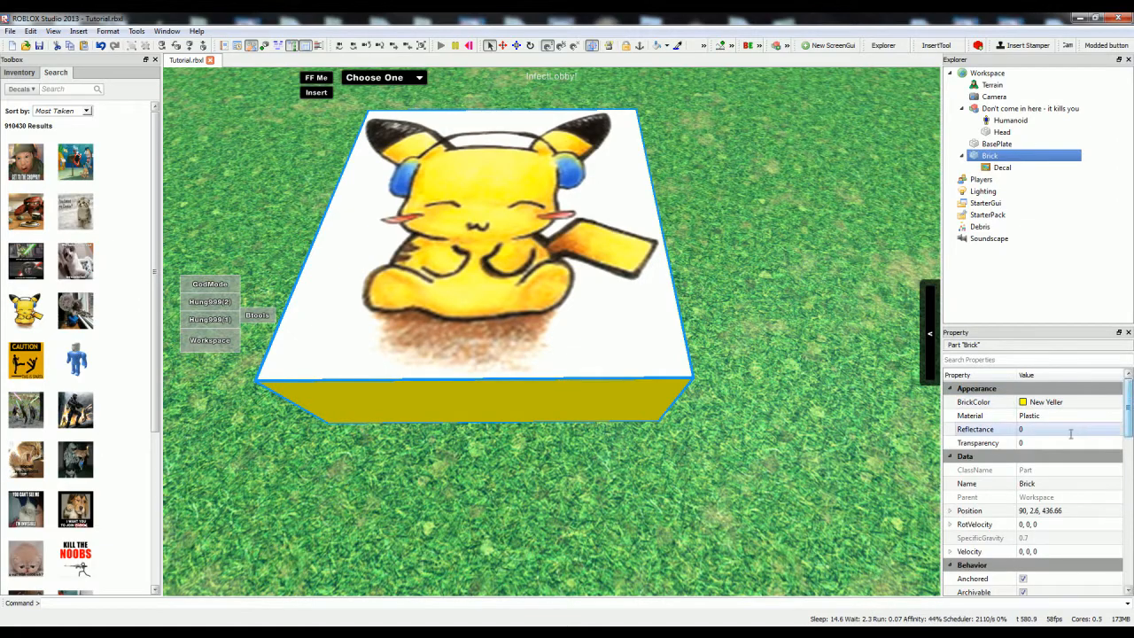
{"action": "left_click", "coordinate": [1063, 443]}
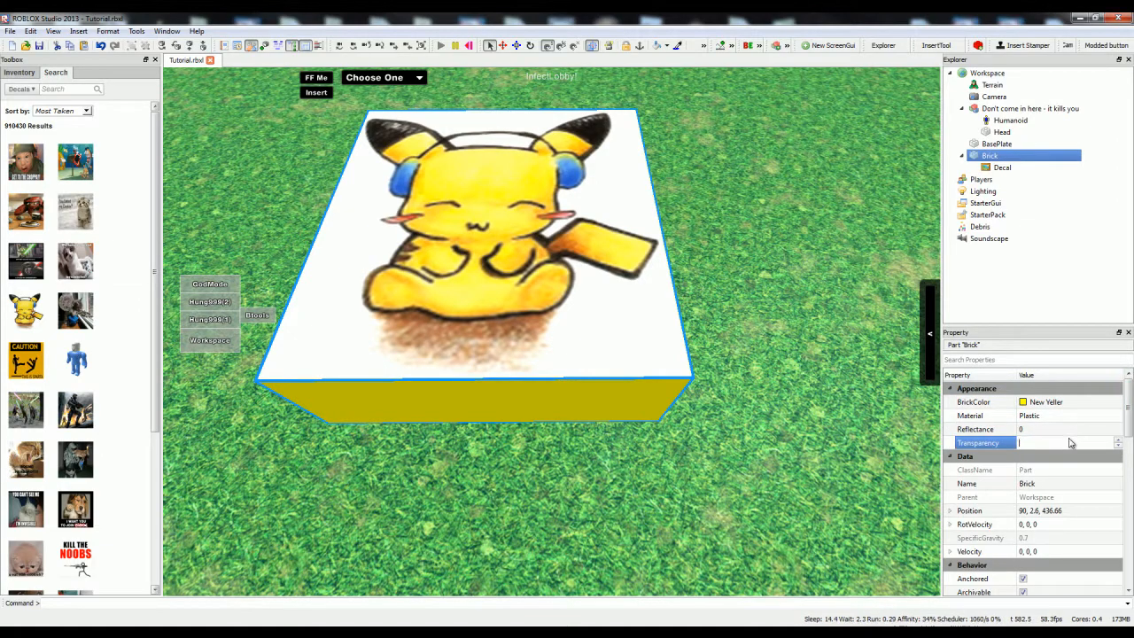